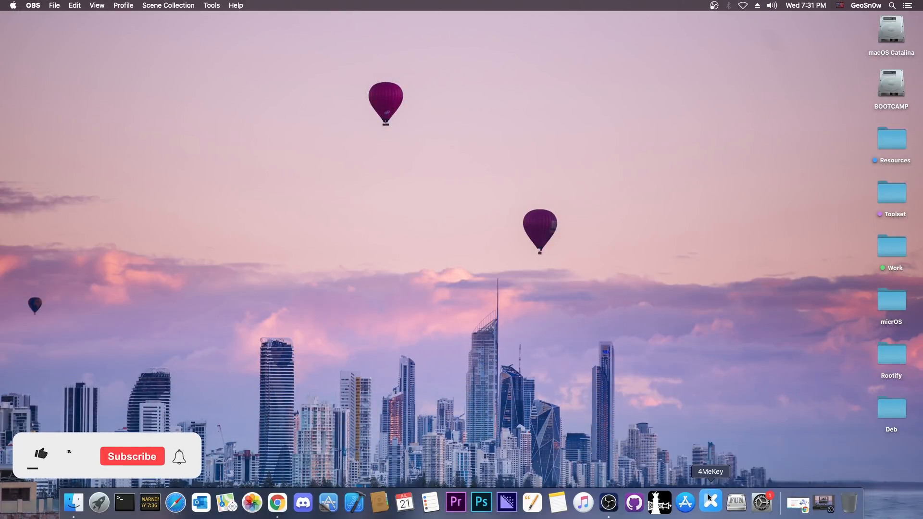
- Show the Tenorshare 4MeKey (Mac) page in Chrome and scroll to the activation lock removal overview
{"action": "left_click", "coordinate": [710, 502]}
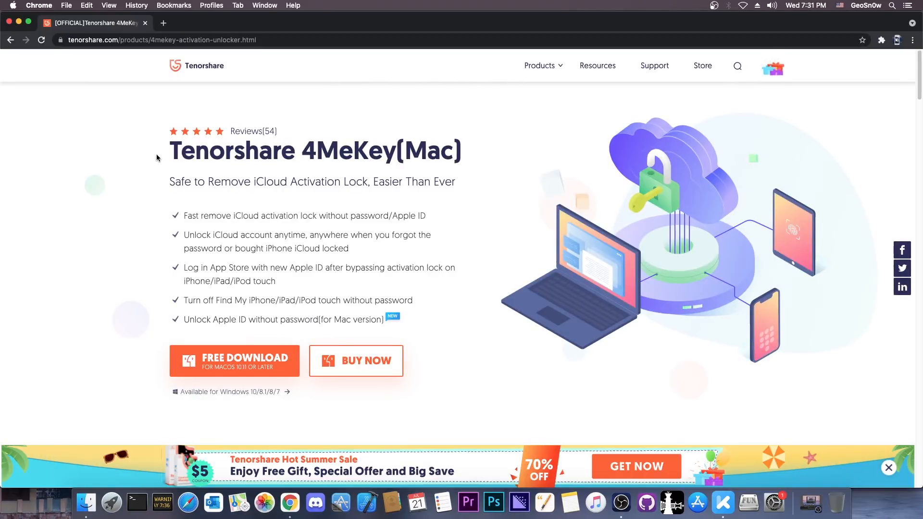
{"action": "mouse_move", "coordinate": [234, 361]}
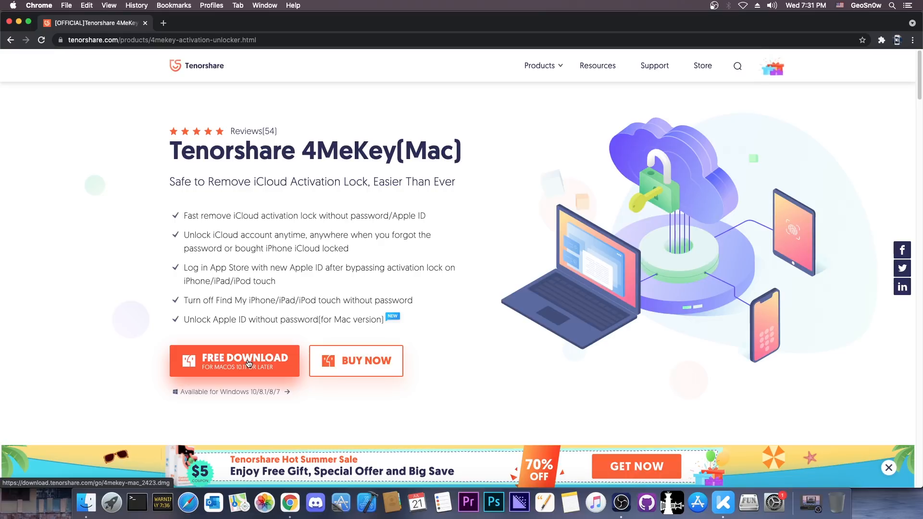
{"action": "scroll", "scroll_direction": "down", "scroll_amount": 3}
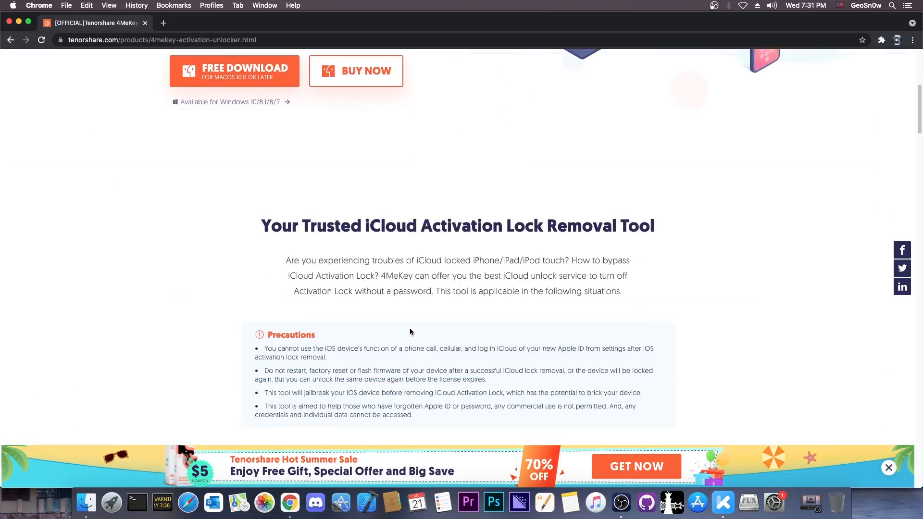
{"action": "scroll", "scroll_direction": "down", "scroll_amount": 3}
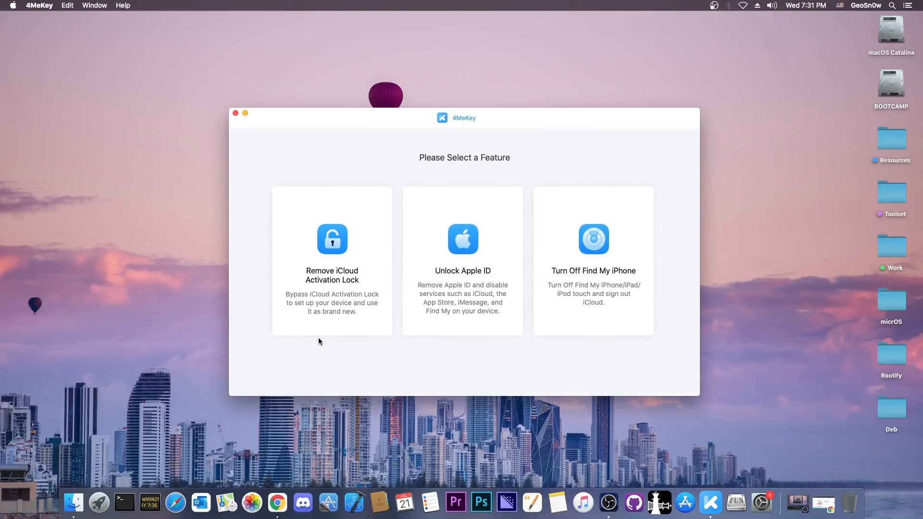
{"action": "mouse_move", "coordinate": [620, 346]}
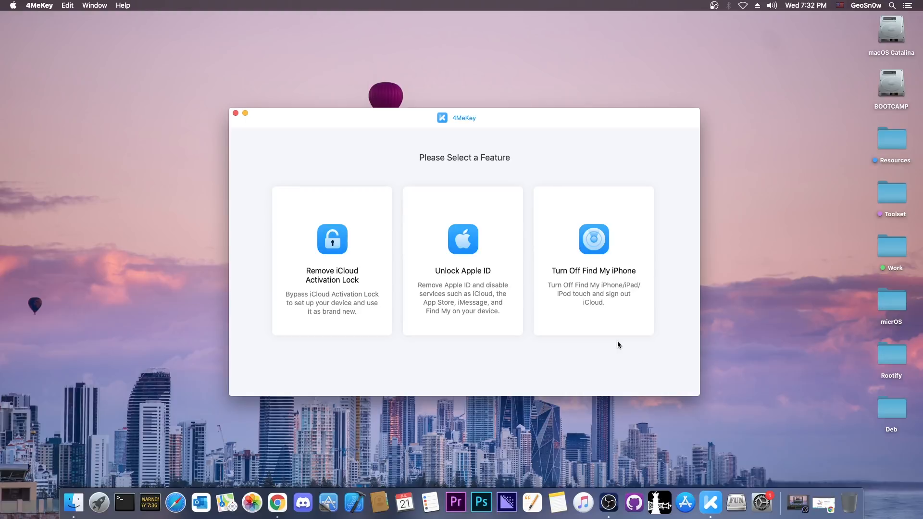
{"action": "mouse_move", "coordinate": [770, 469]}
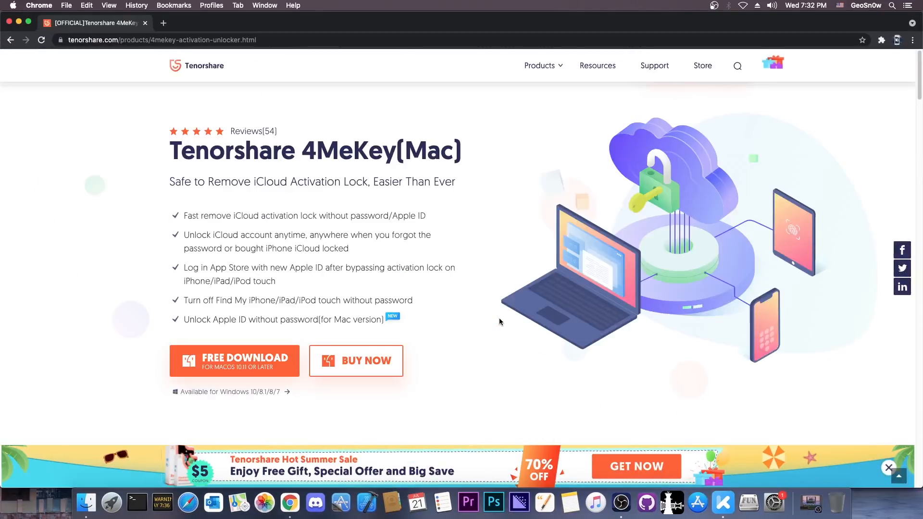
{"action": "mouse_move", "coordinate": [481, 319]}
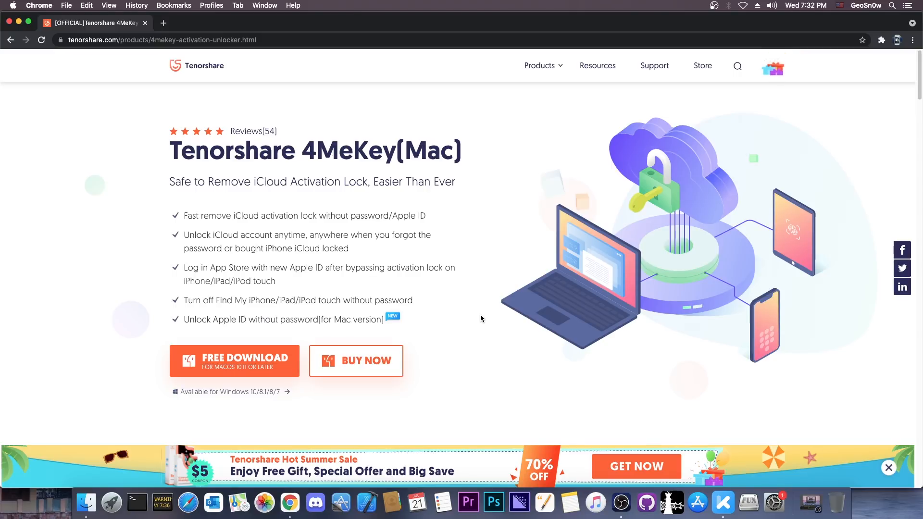
- Review the Recommended iOS Devices table, then switch the product page to 'Available for Windows'
{"action": "scroll", "scroll_direction": "down", "scroll_amount": 3}
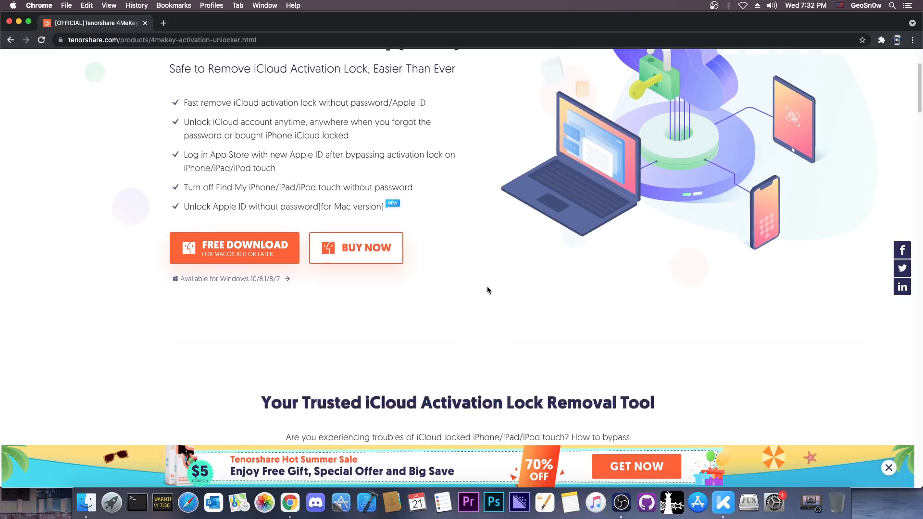
{"action": "scroll", "scroll_direction": "down", "scroll_amount": 3}
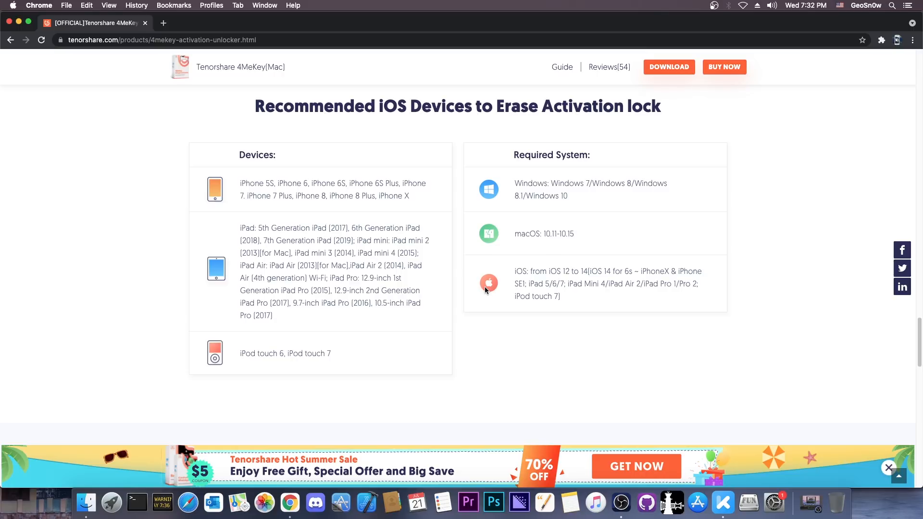
{"action": "mouse_move", "coordinate": [751, 4]}
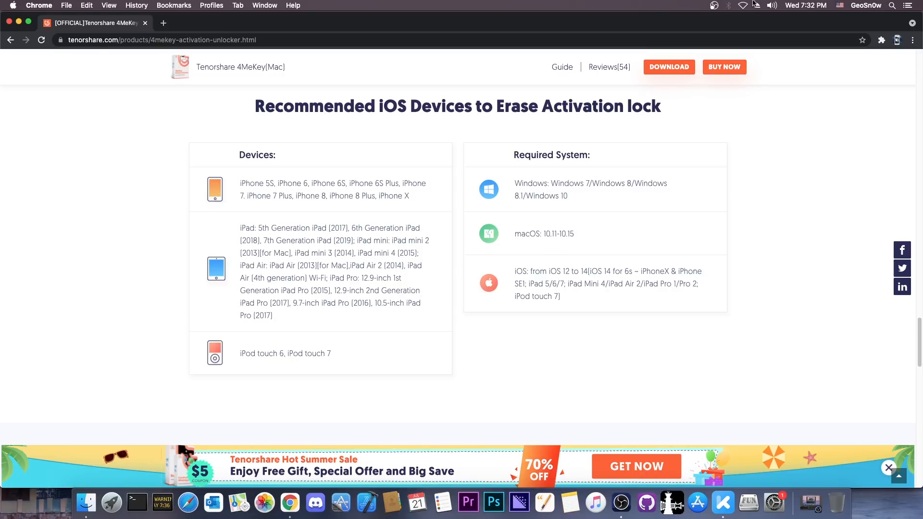
{"action": "mouse_move", "coordinate": [297, 216]}
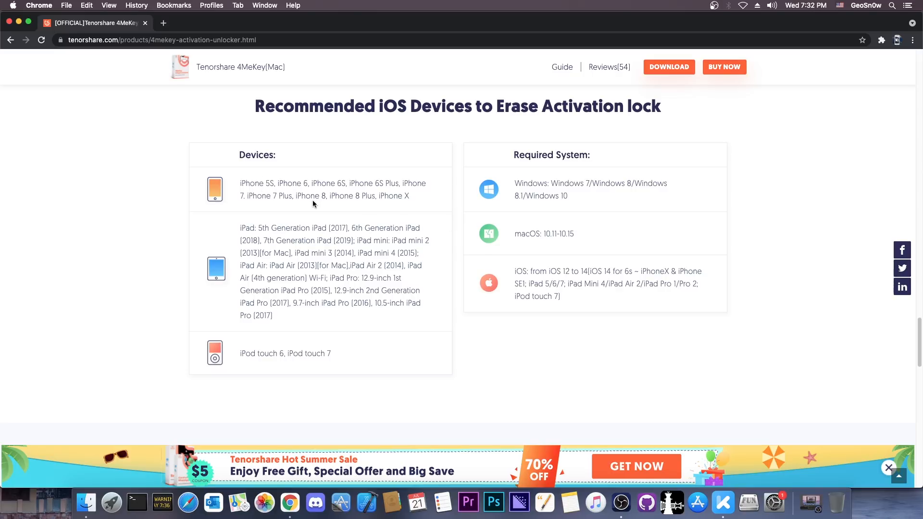
{"action": "mouse_move", "coordinate": [393, 253]}
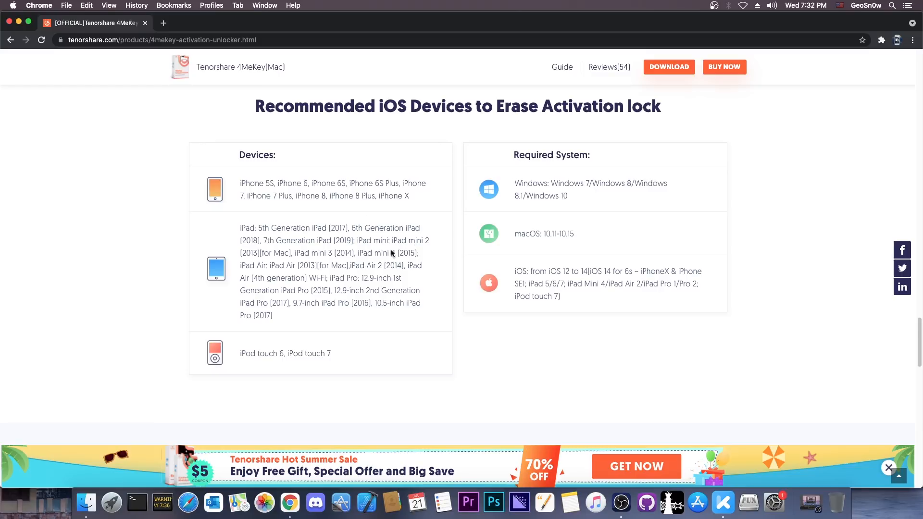
{"action": "mouse_move", "coordinate": [217, 316]}
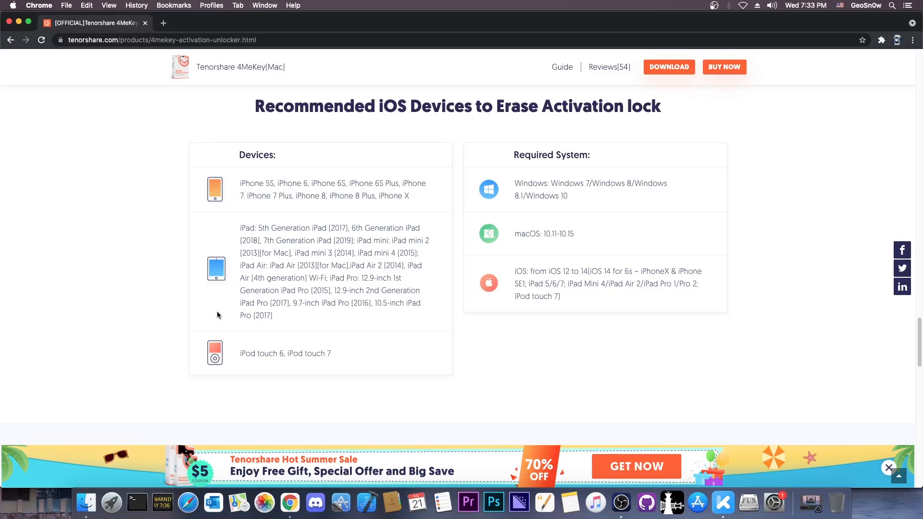
{"action": "scroll", "scroll_direction": "up", "scroll_amount": 3}
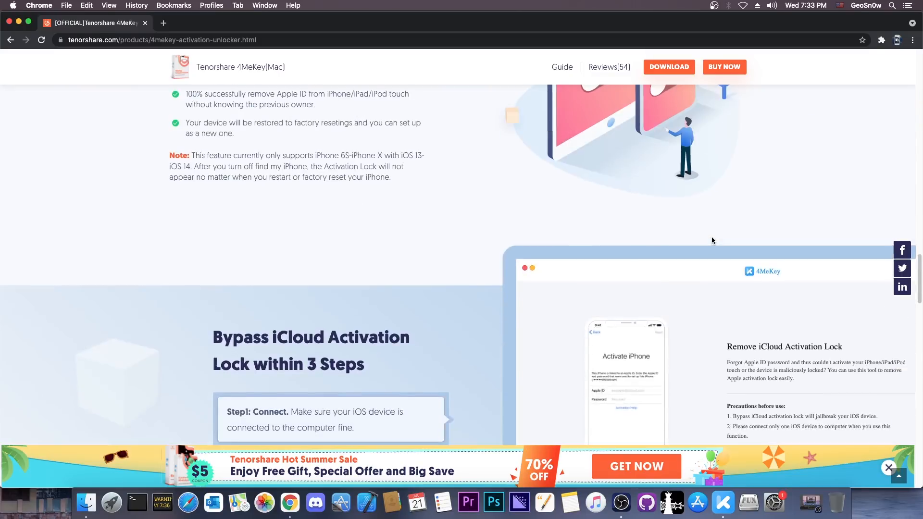
{"action": "scroll", "scroll_direction": "up", "scroll_amount": 3}
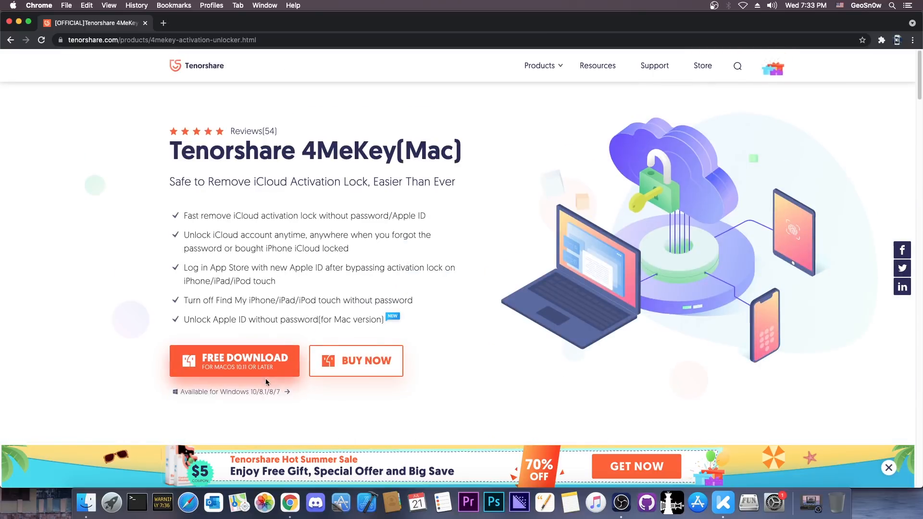
{"action": "left_click", "coordinate": [227, 391]}
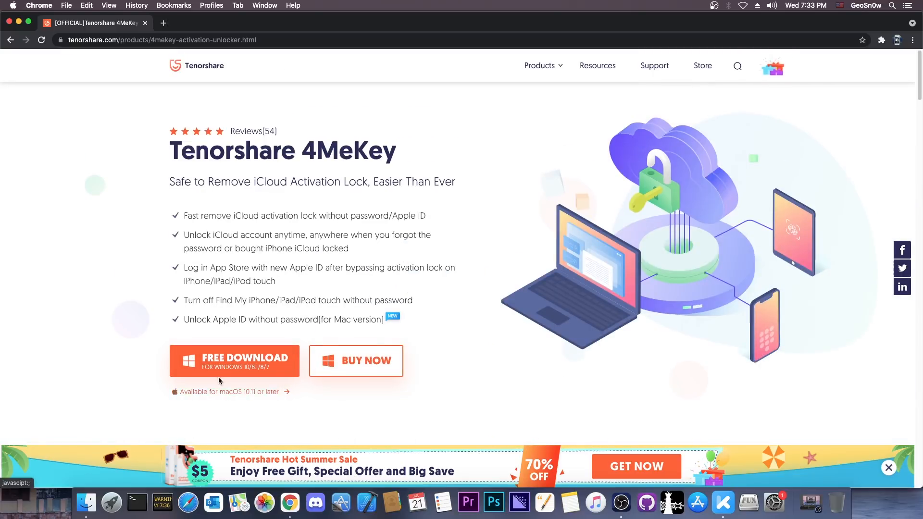
{"action": "mouse_move", "coordinate": [260, 375]}
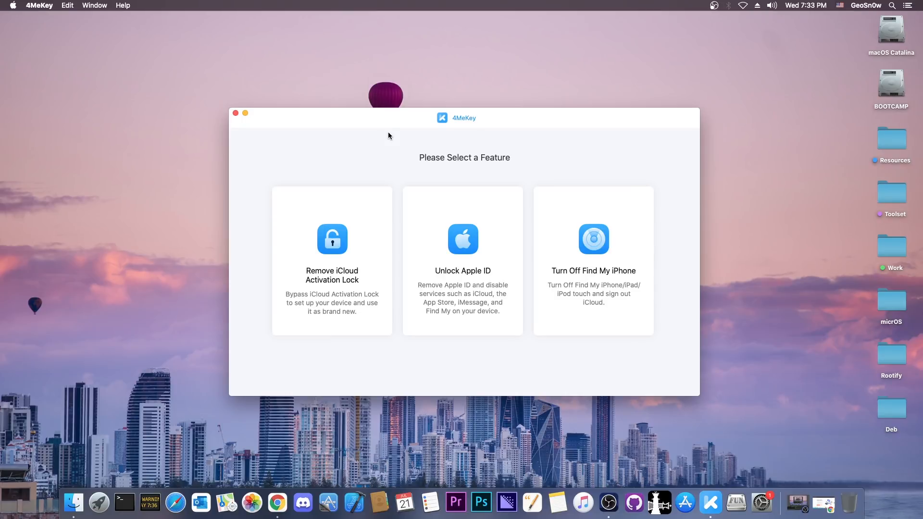
{"action": "mouse_move", "coordinate": [660, 185]}
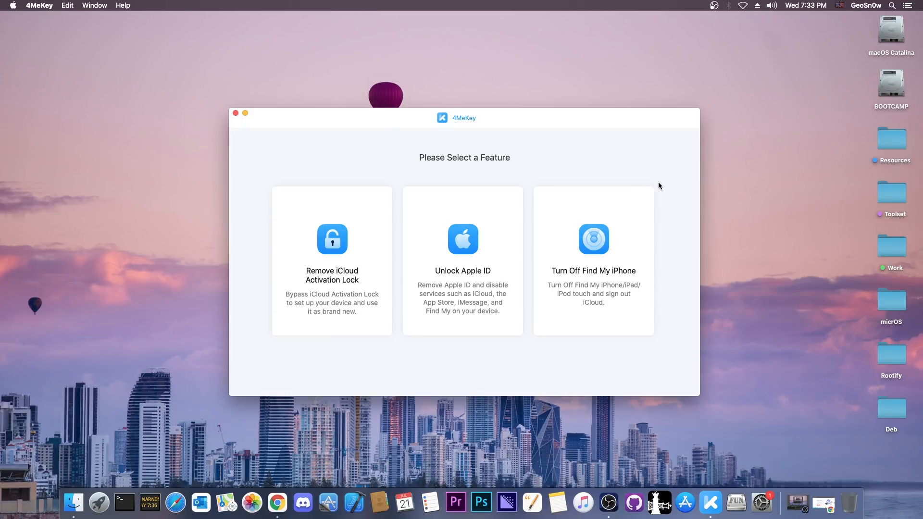
{"action": "mouse_move", "coordinate": [811, 440]}
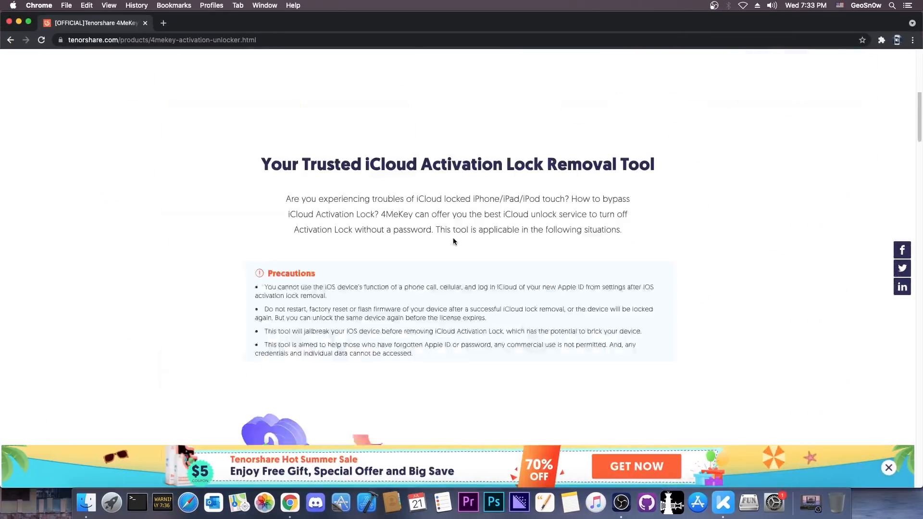
- Scroll the product page to confirm iPod touch 6 and 7 appear among the supported devices
{"action": "scroll", "scroll_direction": "down", "scroll_amount": 3}
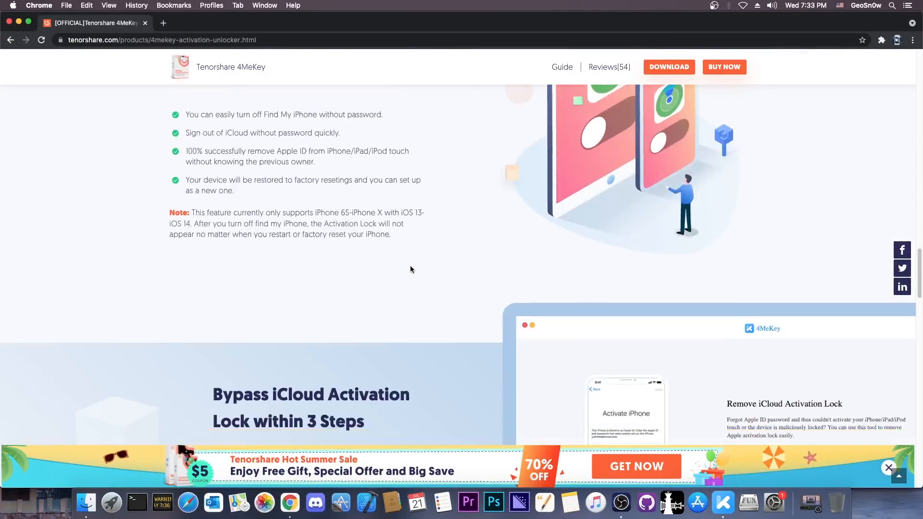
{"action": "scroll", "scroll_direction": "down", "scroll_amount": 3}
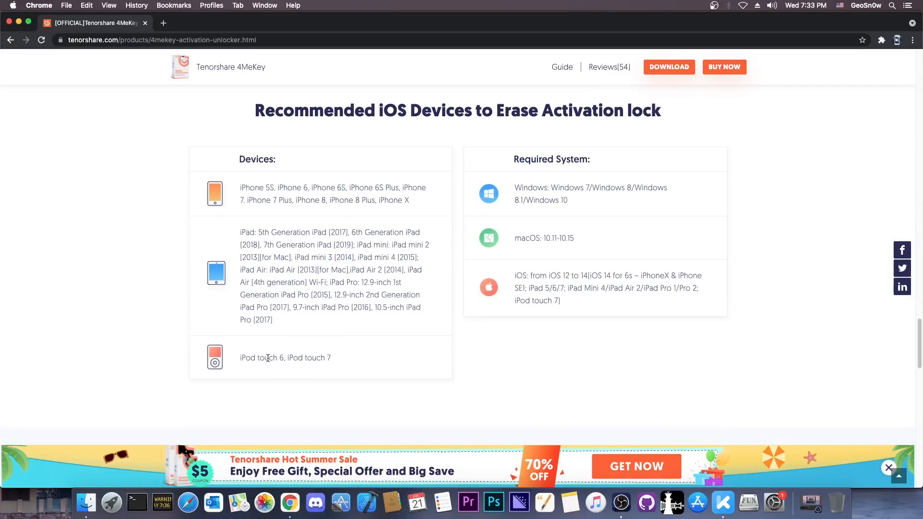
{"action": "mouse_move", "coordinate": [278, 360]}
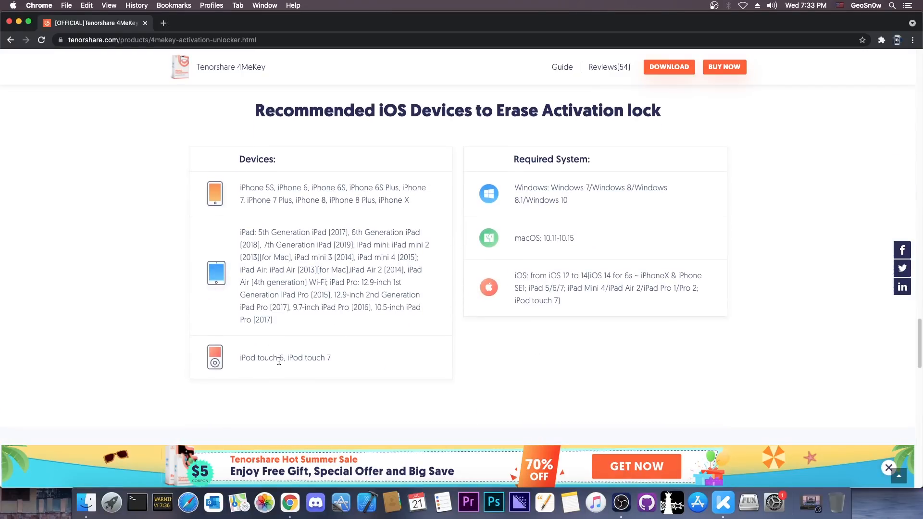
{"action": "mouse_move", "coordinate": [346, 363]}
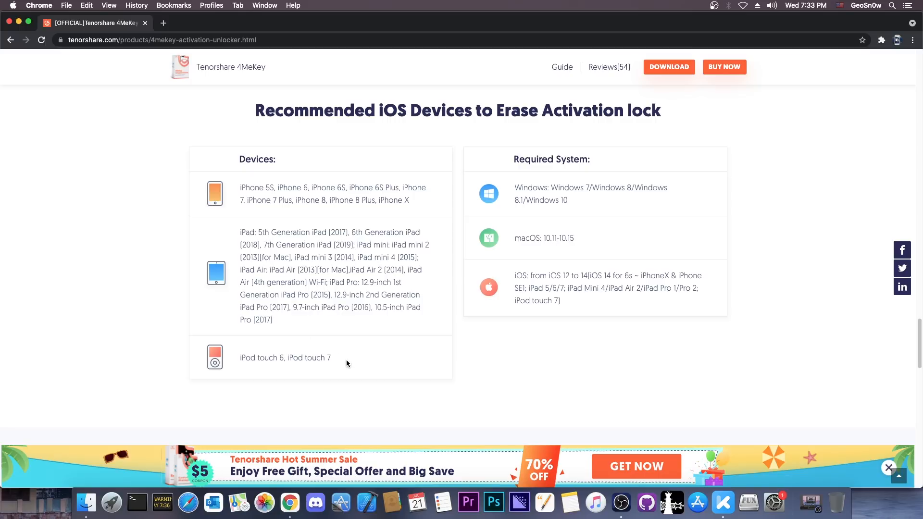
{"action": "scroll", "scroll_direction": "up", "scroll_amount": 3}
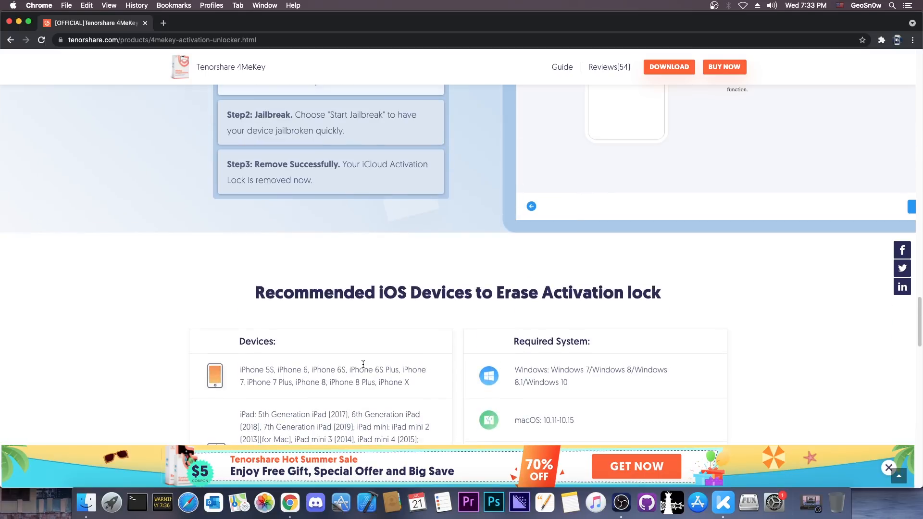
{"action": "scroll", "scroll_direction": "up", "scroll_amount": 3}
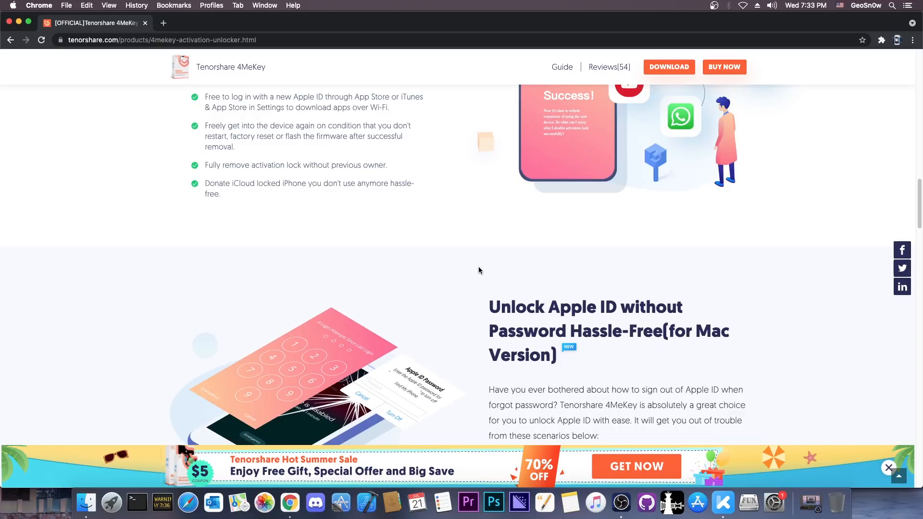
{"action": "scroll", "scroll_direction": "up", "scroll_amount": 3}
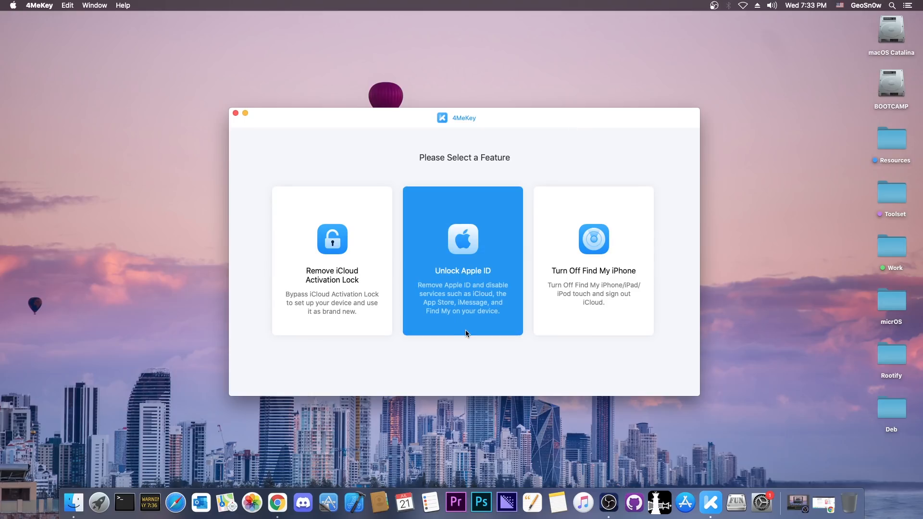
{"action": "mouse_move", "coordinate": [473, 329]}
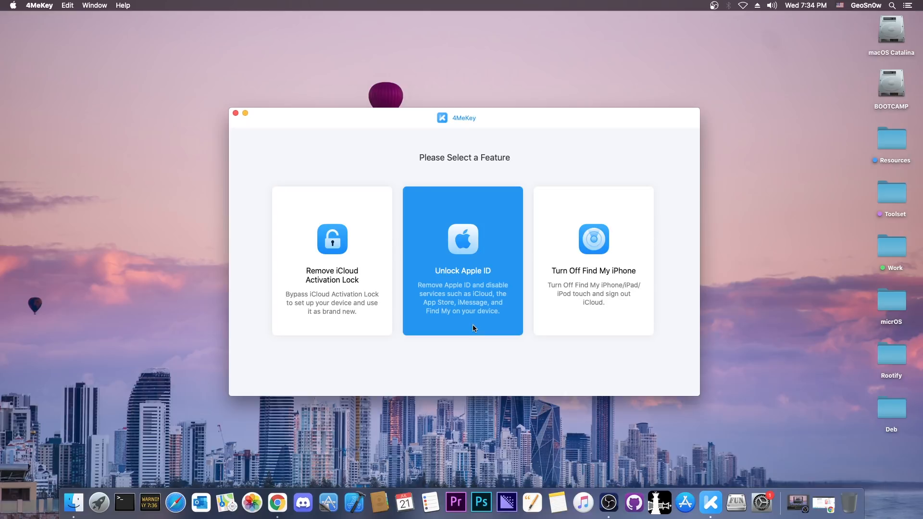
- Choose the Unlock Apple ID feature for the iPod touch on the feature selection screen
{"action": "left_click", "coordinate": [463, 260]}
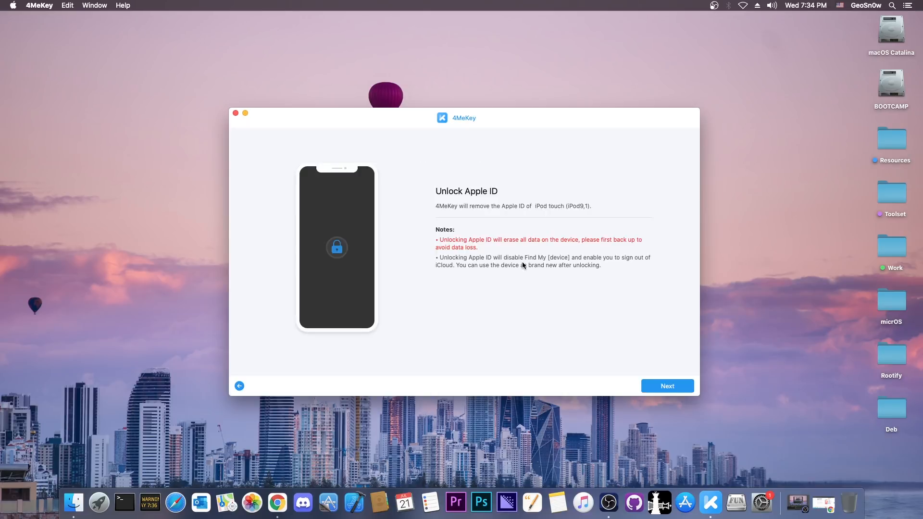
{"action": "mouse_move", "coordinate": [468, 216]}
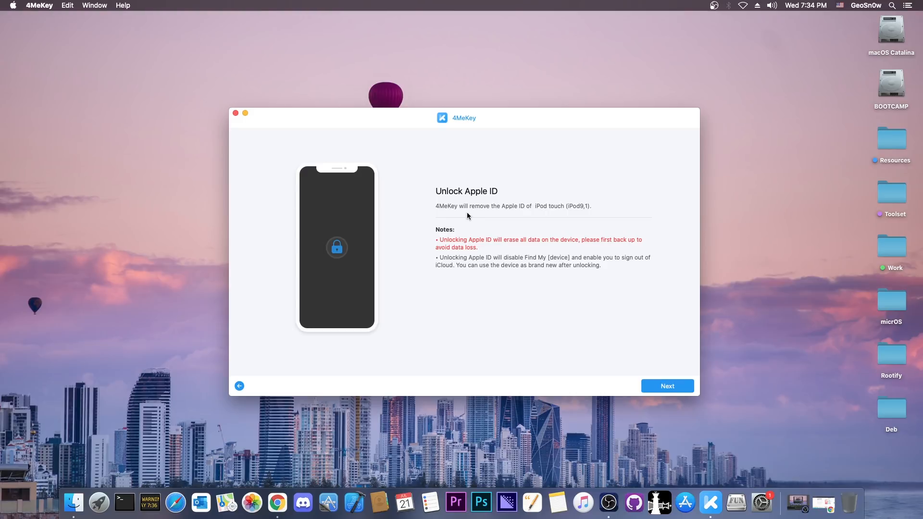
{"action": "mouse_move", "coordinate": [444, 247]}
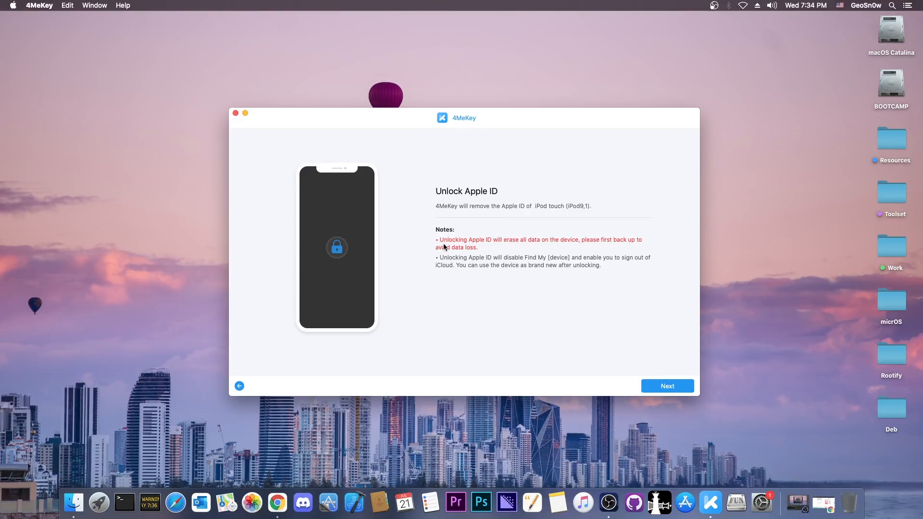
{"action": "mouse_move", "coordinate": [525, 247]}
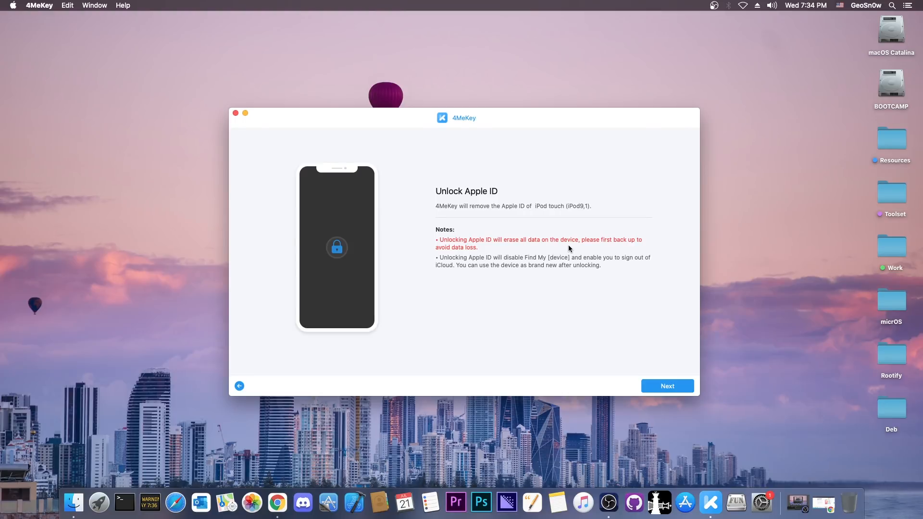
{"action": "mouse_move", "coordinate": [570, 277]}
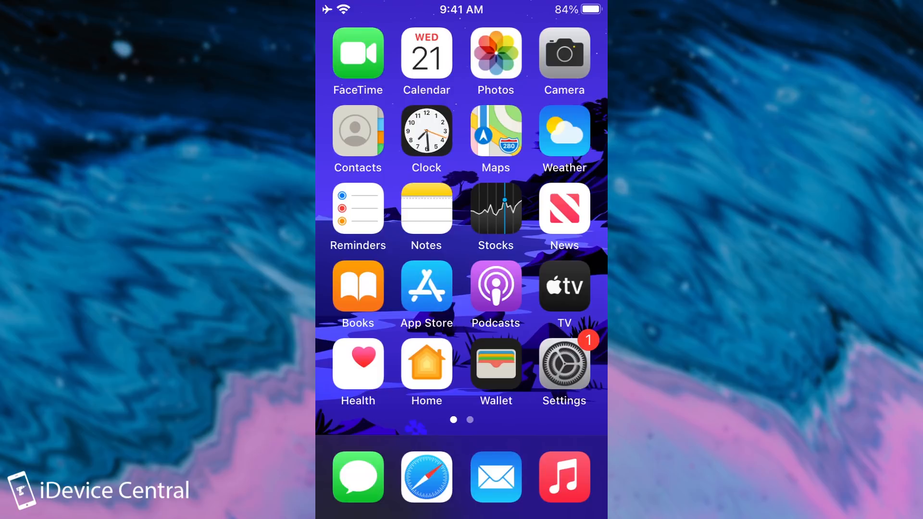
- Go to Settings > Apple ID > Find My and switch off the Find My network
{"action": "left_click", "coordinate": [563, 363]}
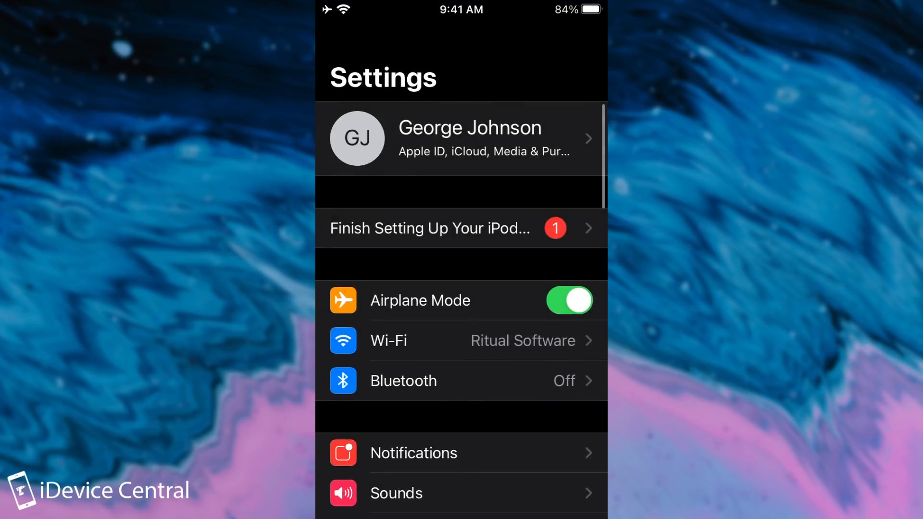
{"action": "left_click", "coordinate": [462, 138]}
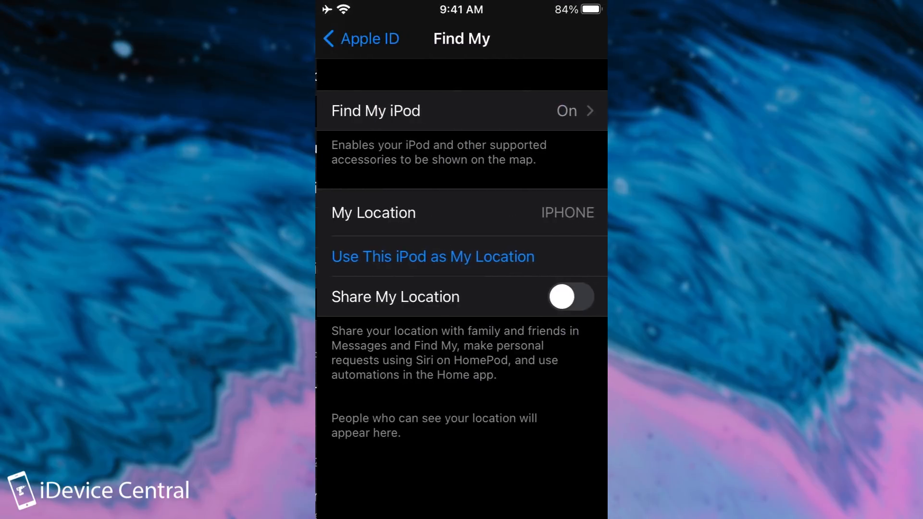
{"action": "left_click", "coordinate": [462, 111]}
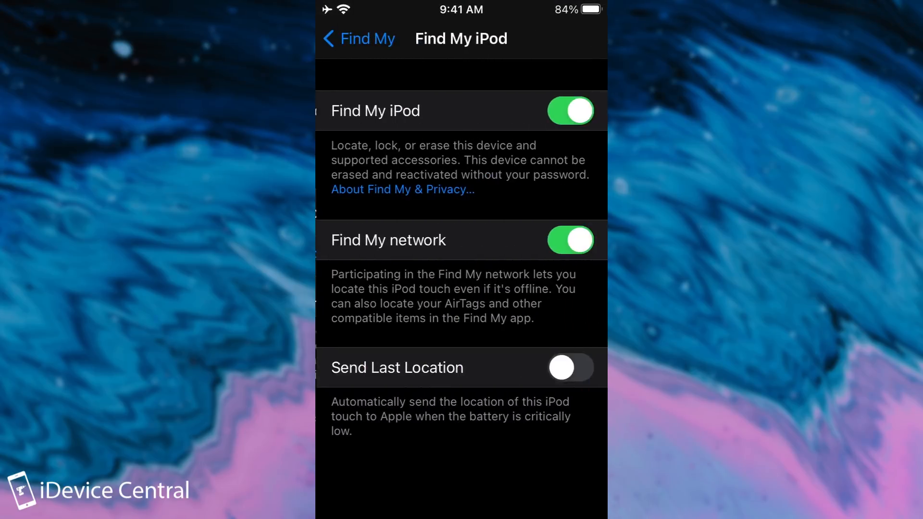
{"action": "left_click", "coordinate": [568, 240]}
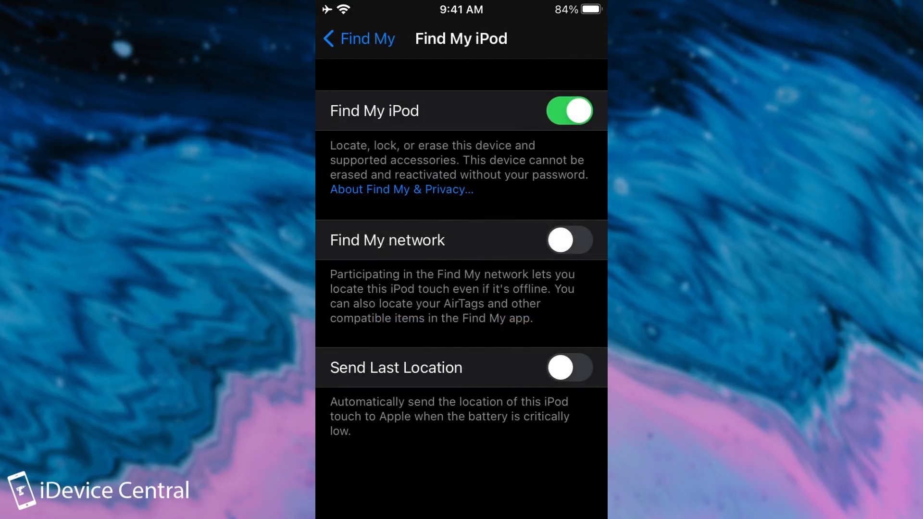
- Attempt to turn off Find My iPod; password verification fails and the error is dismissed
{"action": "left_click", "coordinate": [567, 111]}
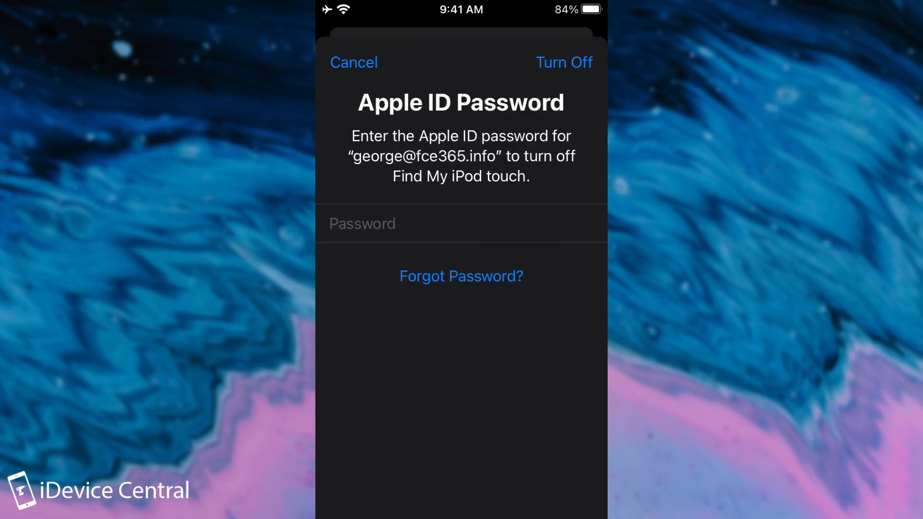
{"action": "left_click", "coordinate": [562, 63]}
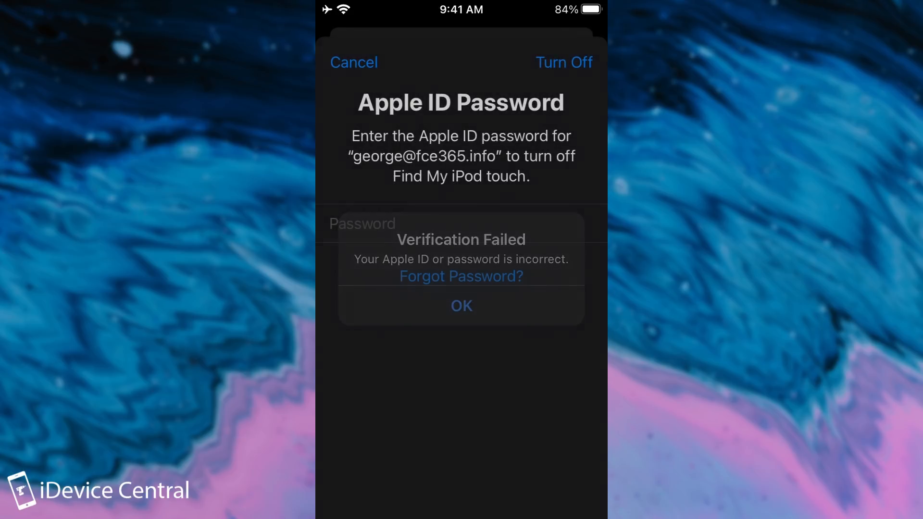
{"action": "left_click", "coordinate": [460, 305]}
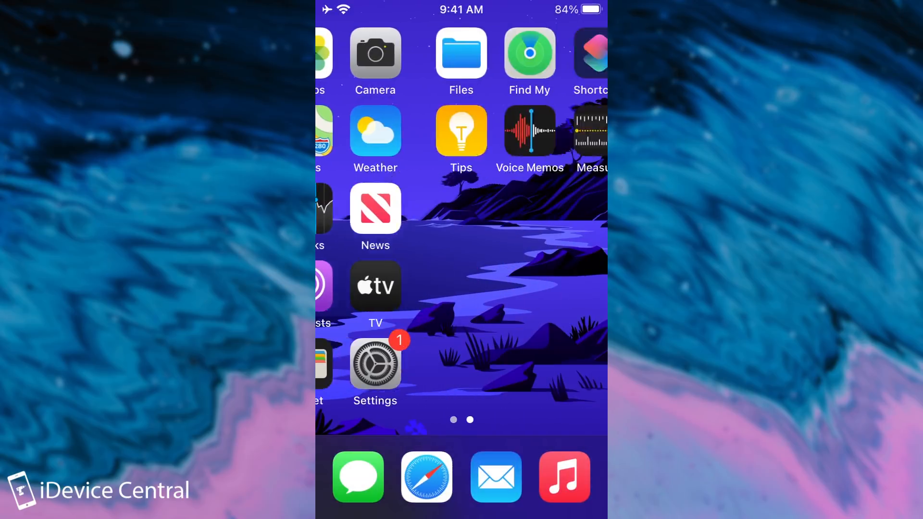
- Confirm Find My iPod still shows On, then leave Find My back to the home screen
{"action": "scroll", "scroll_direction": "right", "scroll_amount": 3}
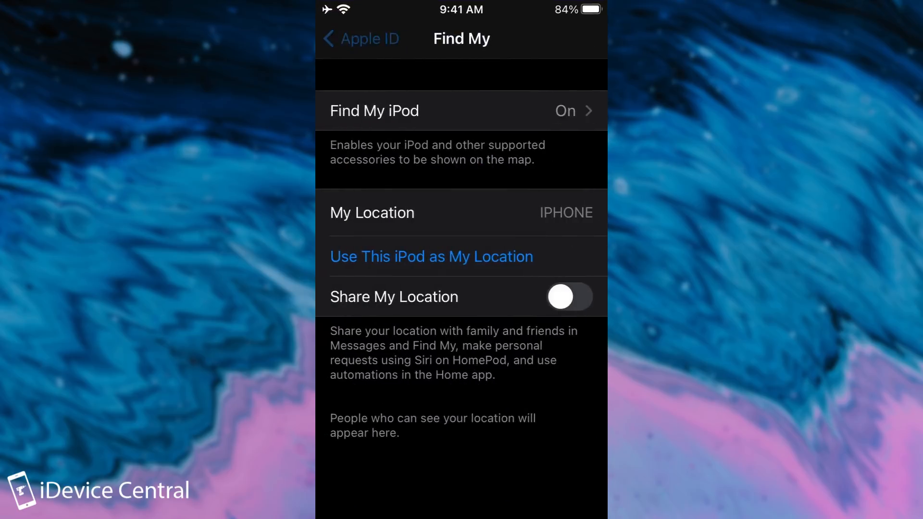
{"action": "left_click", "coordinate": [353, 38]}
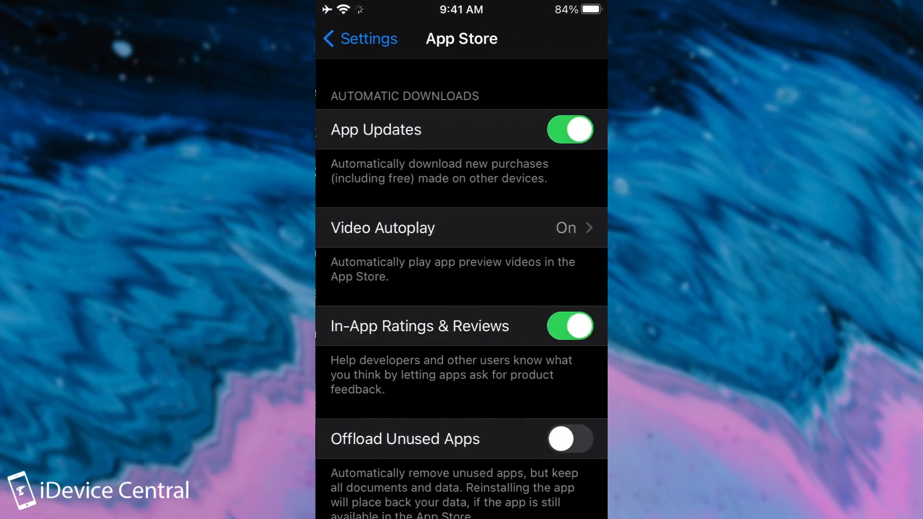
{"action": "key", "text": "home"}
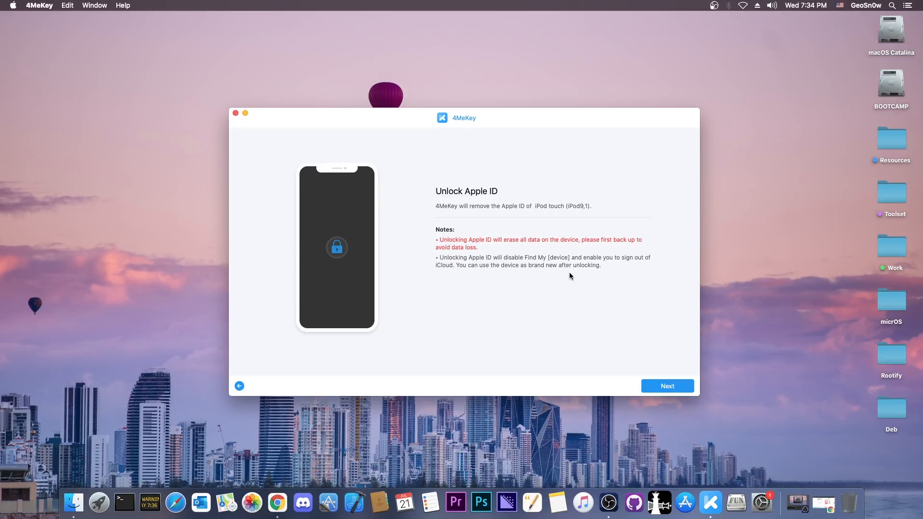
{"action": "mouse_move", "coordinate": [493, 260]}
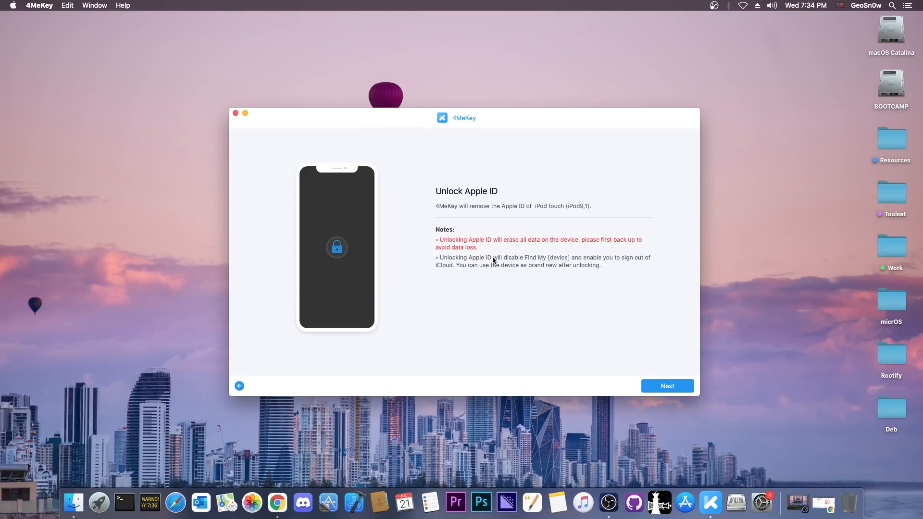
{"action": "mouse_move", "coordinate": [578, 264]}
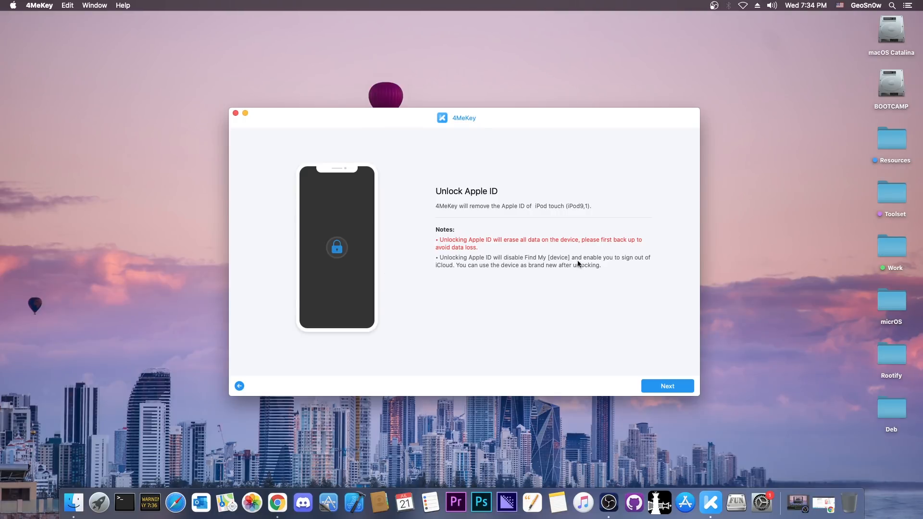
{"action": "mouse_move", "coordinate": [481, 274]}
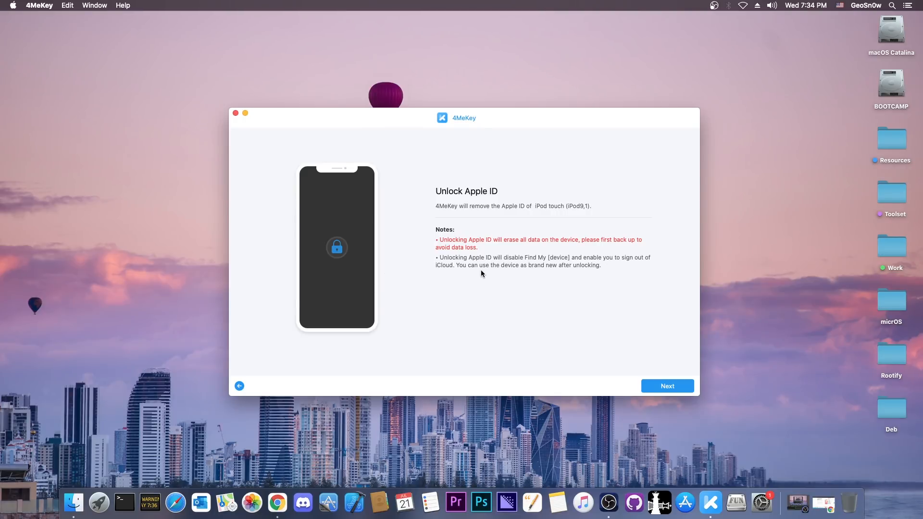
{"action": "mouse_move", "coordinate": [539, 271]}
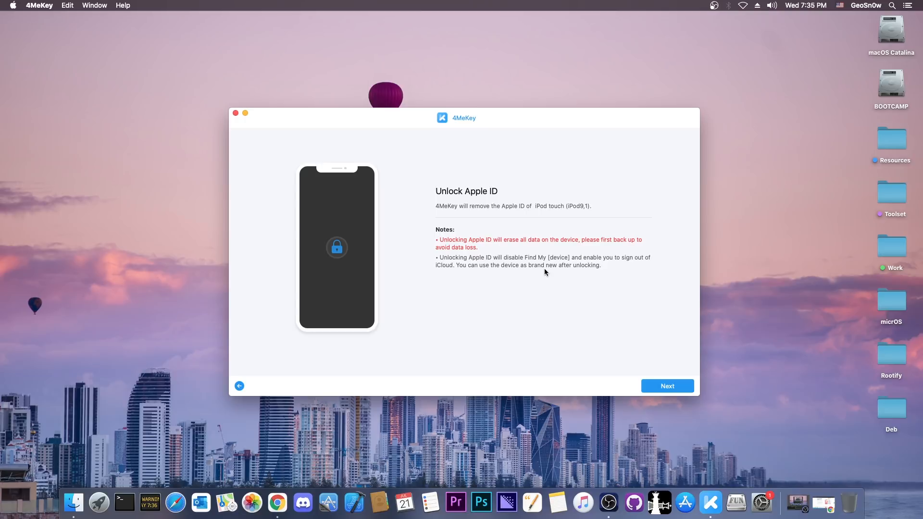
{"action": "mouse_move", "coordinate": [510, 312]}
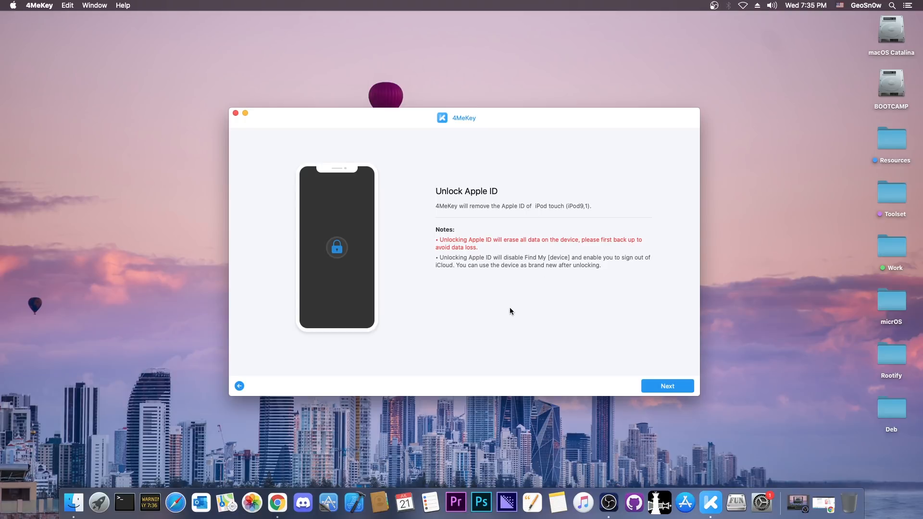
{"action": "left_click", "coordinate": [239, 385]}
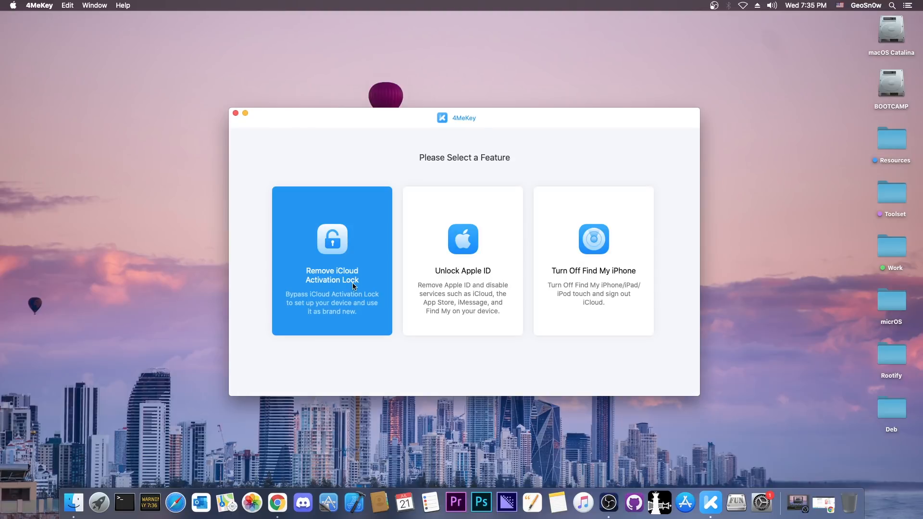
{"action": "left_click", "coordinate": [462, 261]}
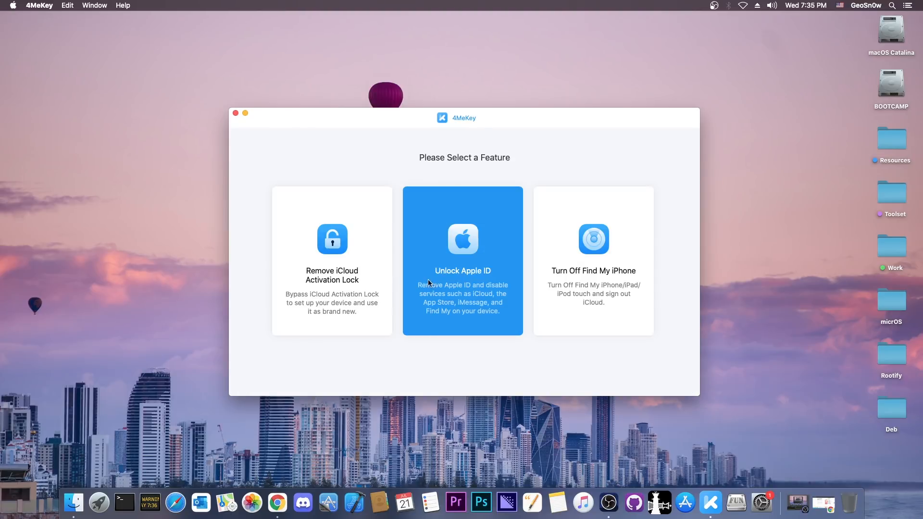
{"action": "left_click", "coordinate": [463, 261]}
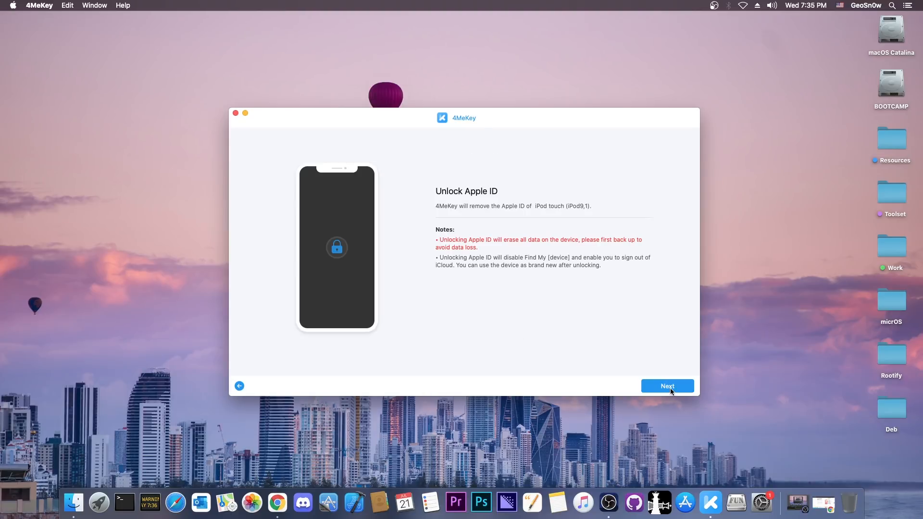
- Proceed to the device setup tutorial and advance from the proxy steps 04–06 to steps 07–09
{"action": "left_click", "coordinate": [667, 386]}
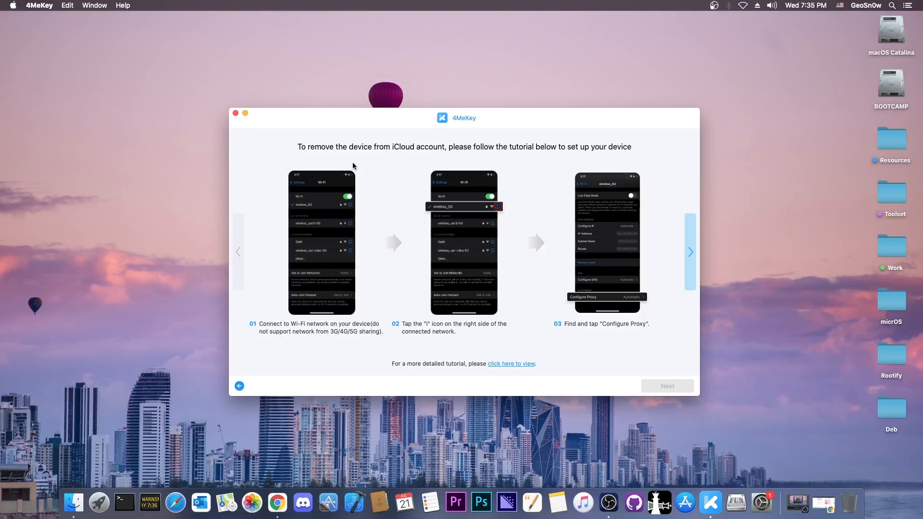
{"action": "mouse_move", "coordinate": [297, 292]}
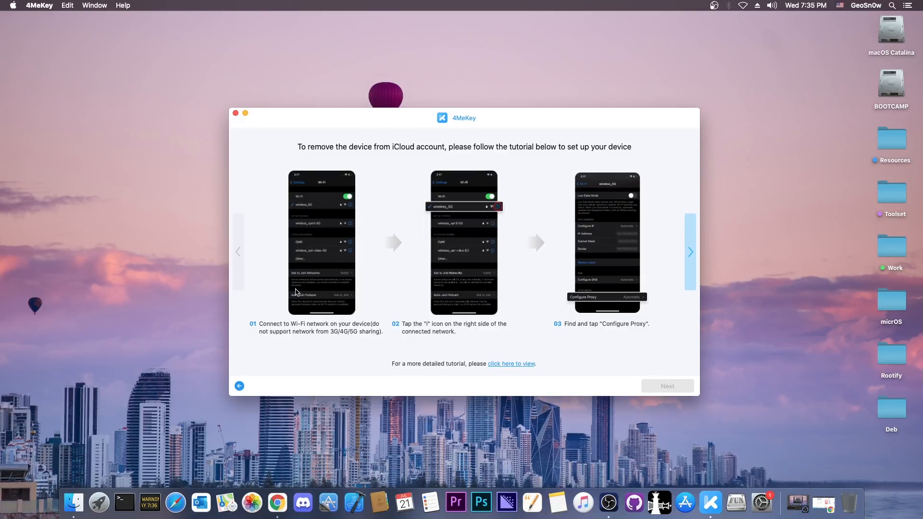
{"action": "mouse_move", "coordinate": [620, 329]}
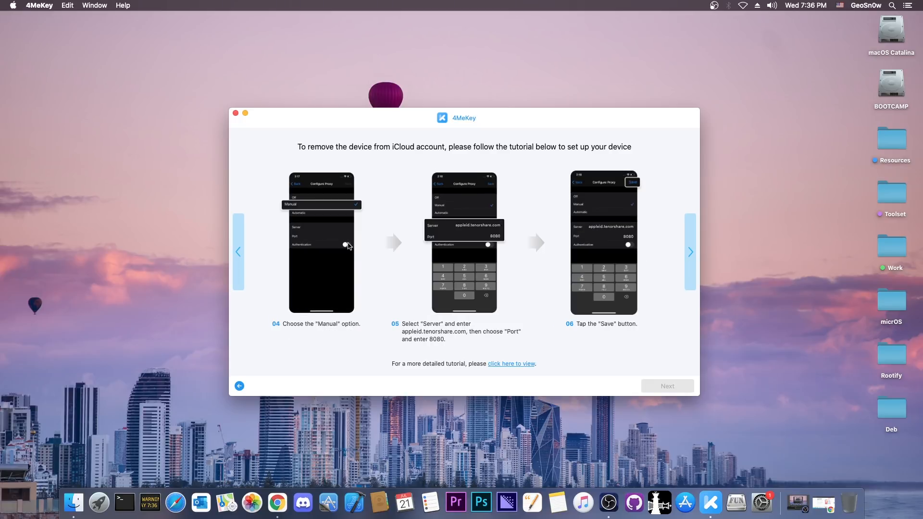
{"action": "mouse_move", "coordinate": [459, 225]}
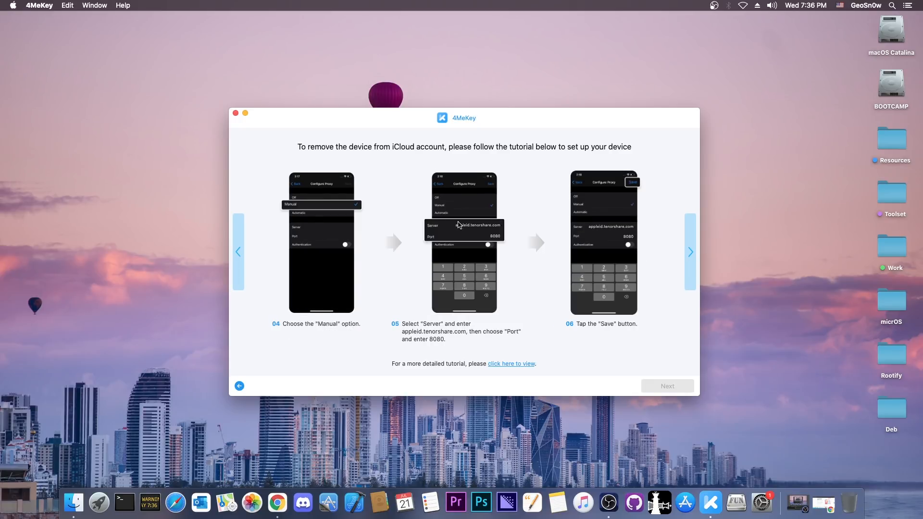
{"action": "mouse_move", "coordinate": [474, 249]}
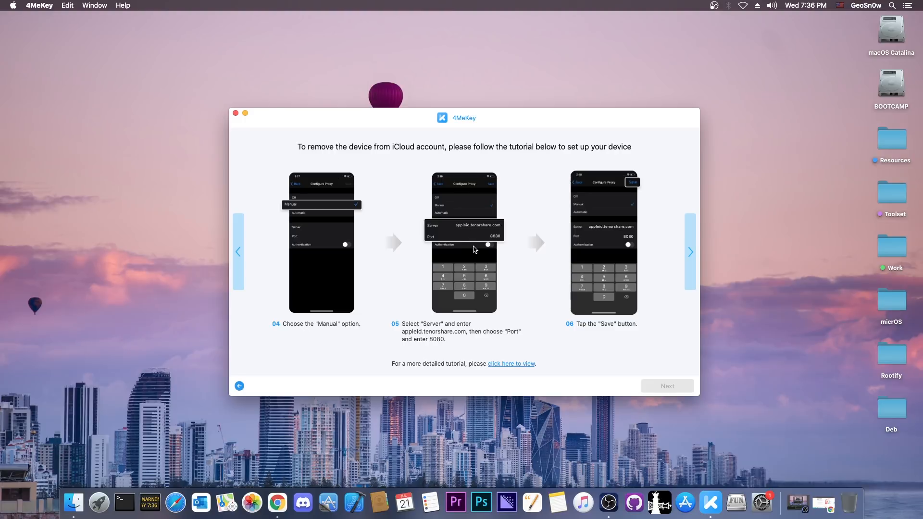
{"action": "mouse_move", "coordinate": [479, 253]}
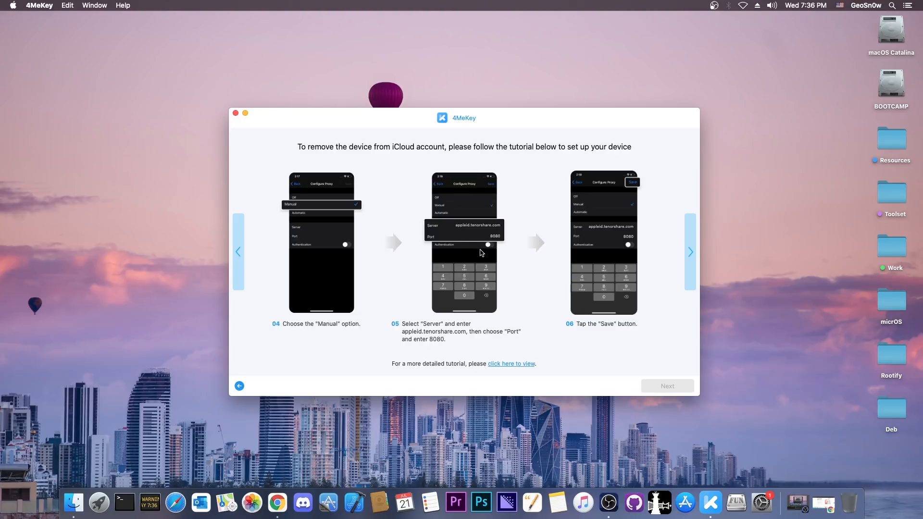
{"action": "mouse_move", "coordinate": [416, 234]}
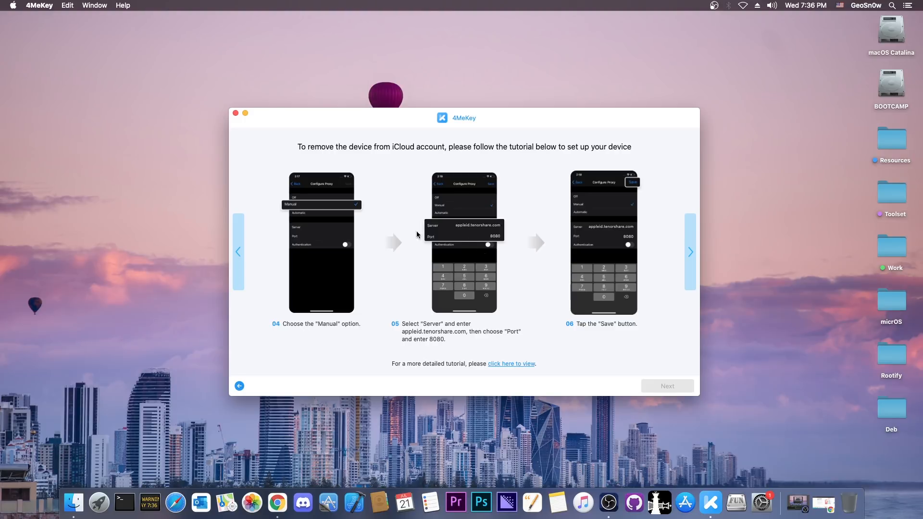
{"action": "mouse_move", "coordinate": [387, 313]}
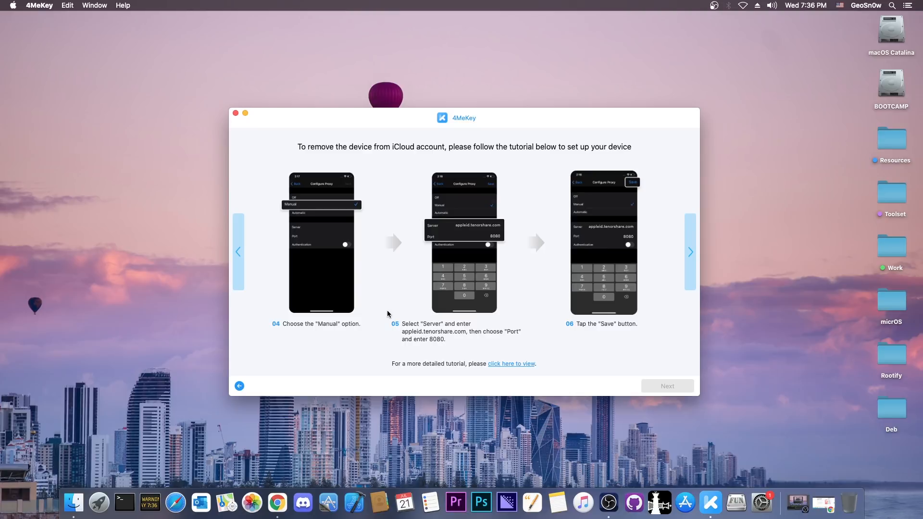
{"action": "left_click", "coordinate": [690, 251]}
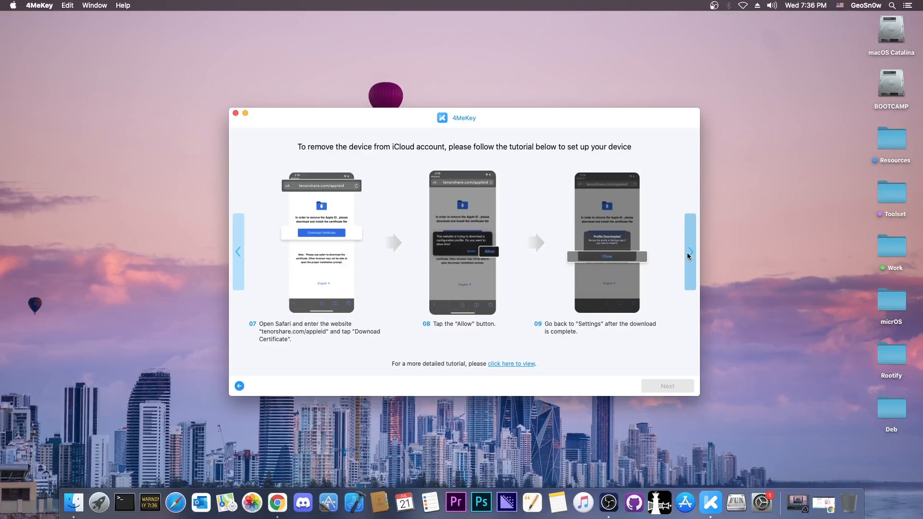
{"action": "mouse_move", "coordinate": [690, 255]}
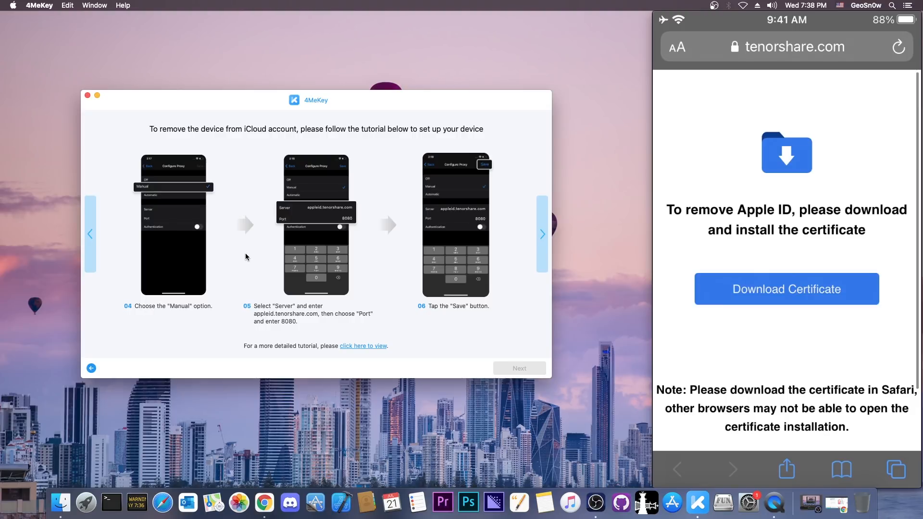
- Download the unlock certificate in Safari and set the Wi-Fi proxy to Manual with its server
{"action": "left_click", "coordinate": [541, 234]}
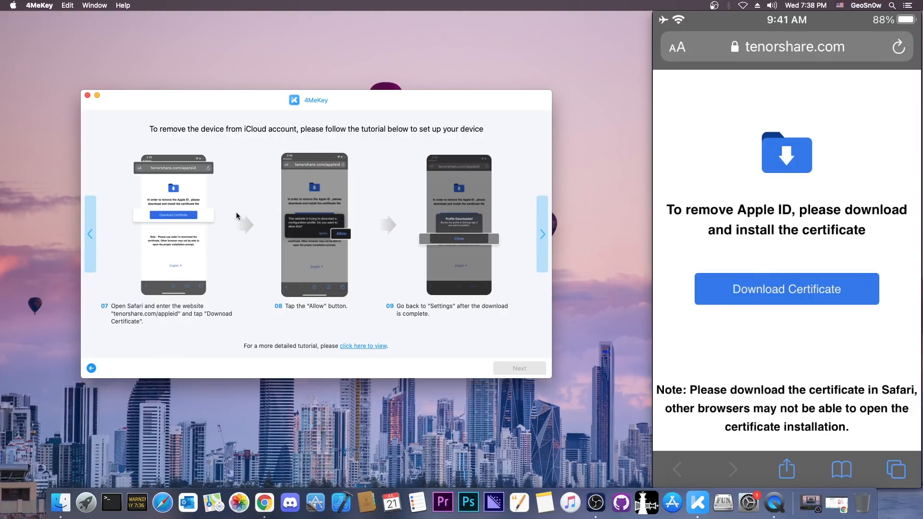
{"action": "left_click", "coordinate": [786, 290]}
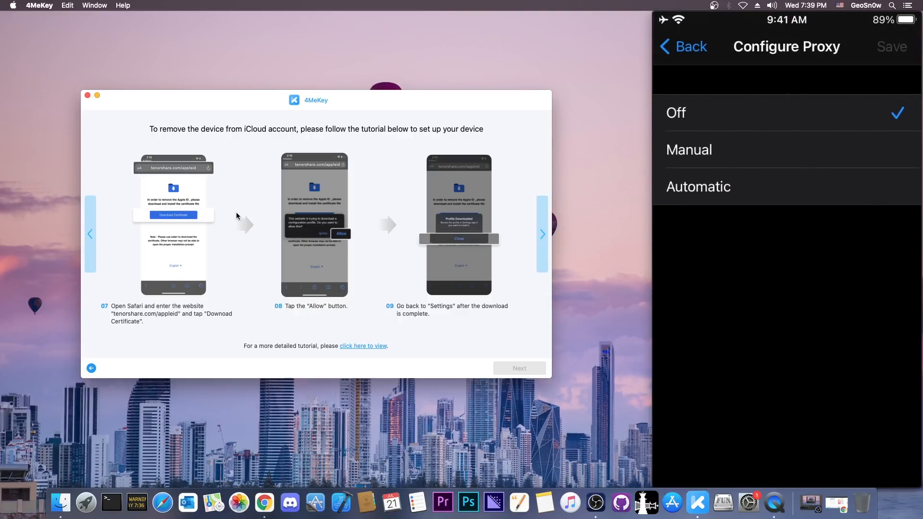
{"action": "left_click", "coordinate": [688, 150]}
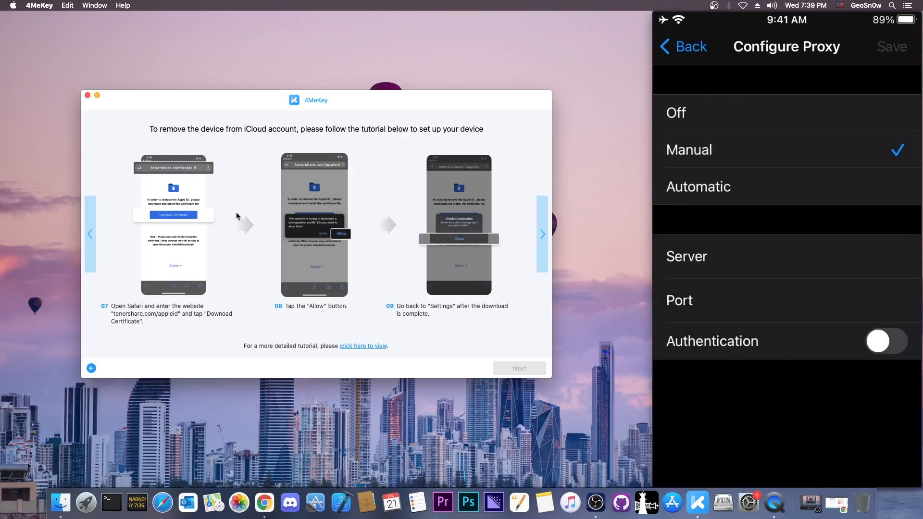
{"action": "left_click", "coordinate": [765, 256]}
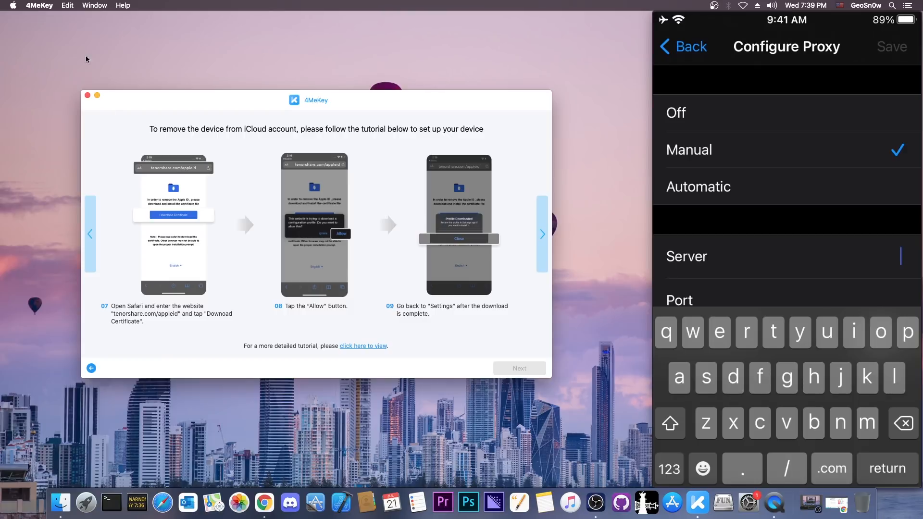
{"action": "left_click", "coordinate": [91, 233]}
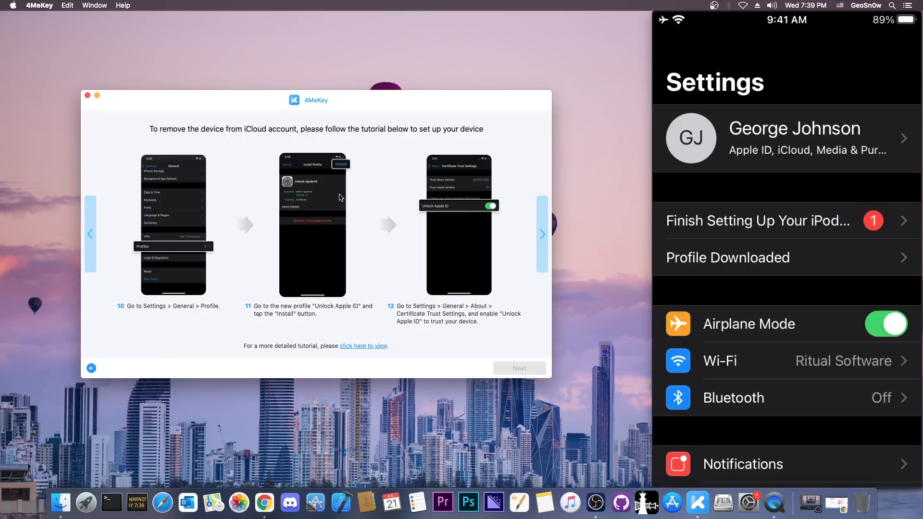
- Install the downloaded Unlock Apple ID profile, confirming the unverified profile
{"action": "scroll", "scroll_direction": "down", "scroll_amount": 3}
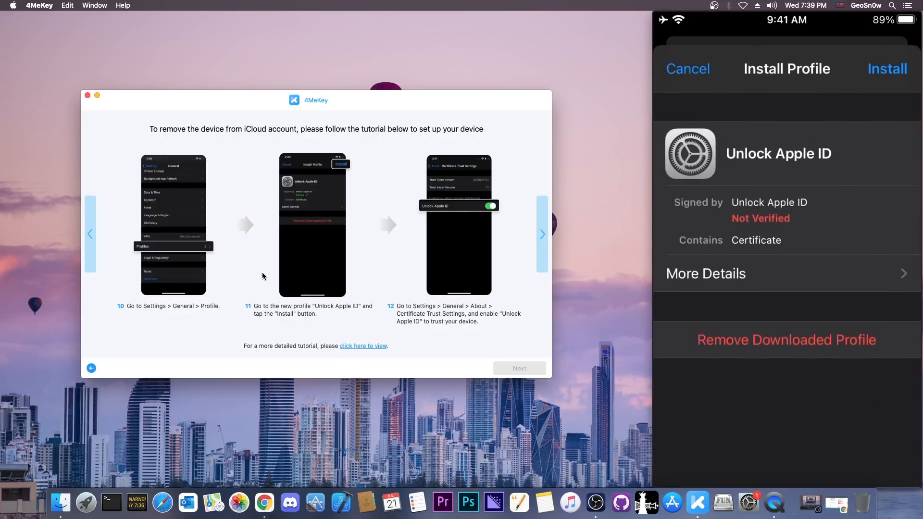
{"action": "left_click", "coordinate": [887, 68]}
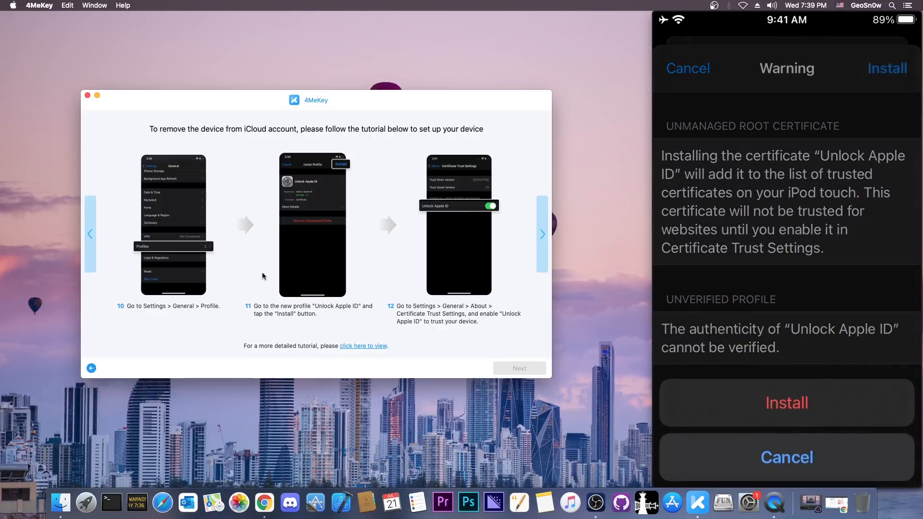
{"action": "left_click", "coordinate": [786, 402]}
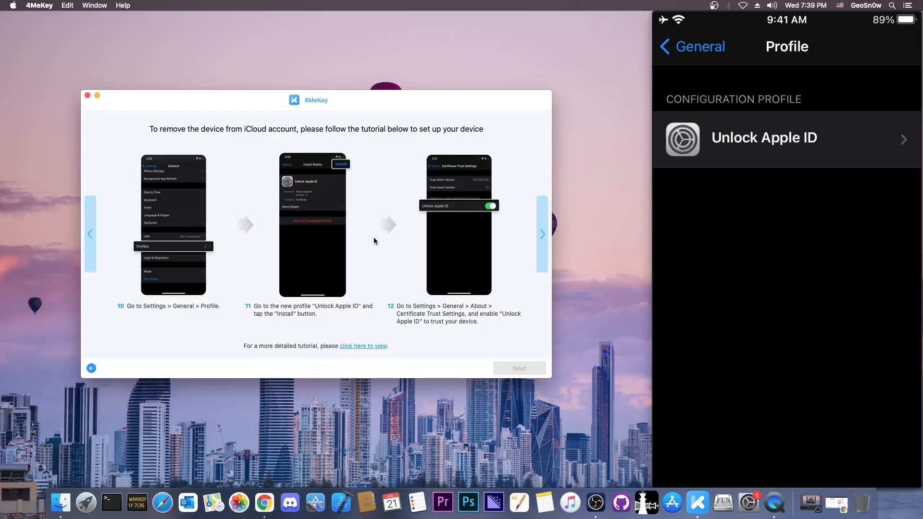
{"action": "mouse_move", "coordinate": [523, 230]}
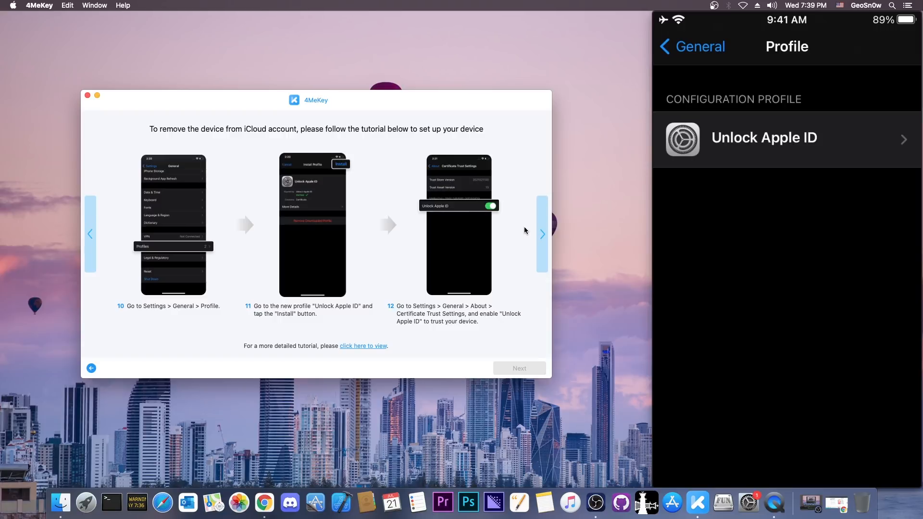
{"action": "left_click", "coordinate": [690, 46]}
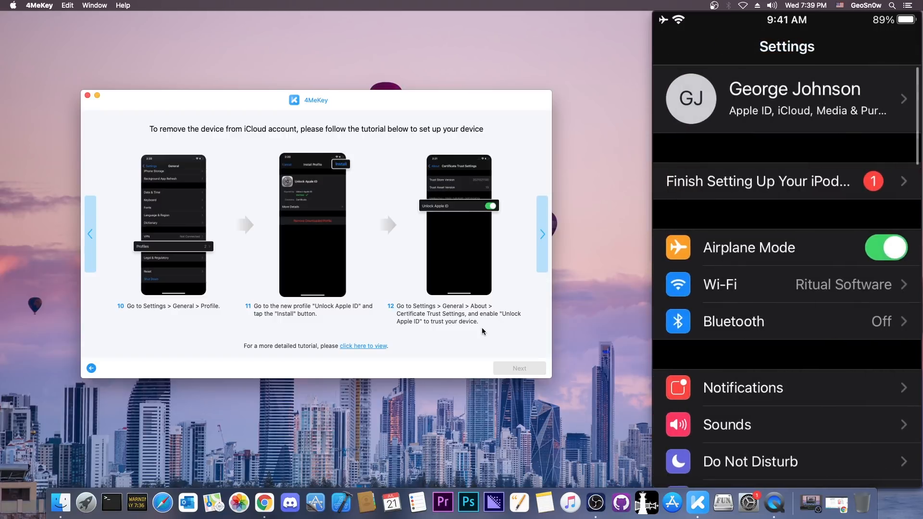
- Enable full trust for the Unlock Apple ID root certificate under Certificate Trust Settings
{"action": "scroll", "scroll_direction": "down", "scroll_amount": 3}
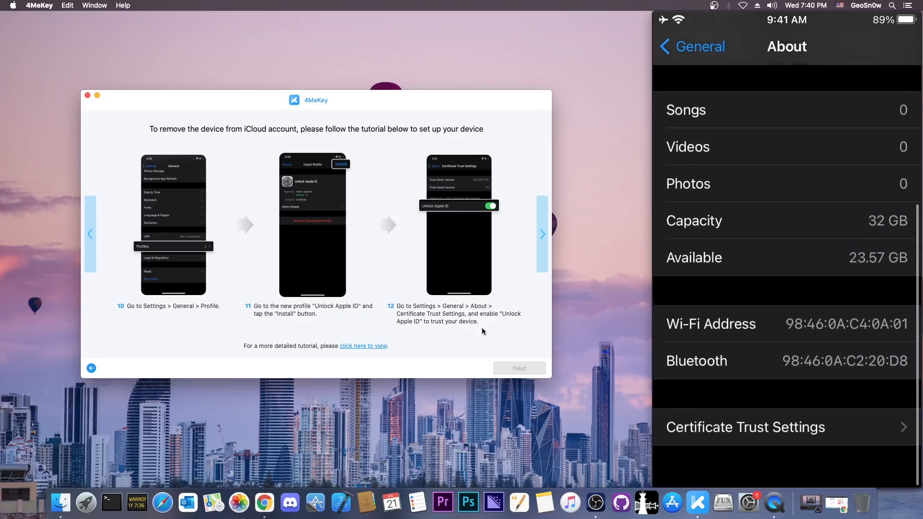
{"action": "left_click", "coordinate": [744, 427]}
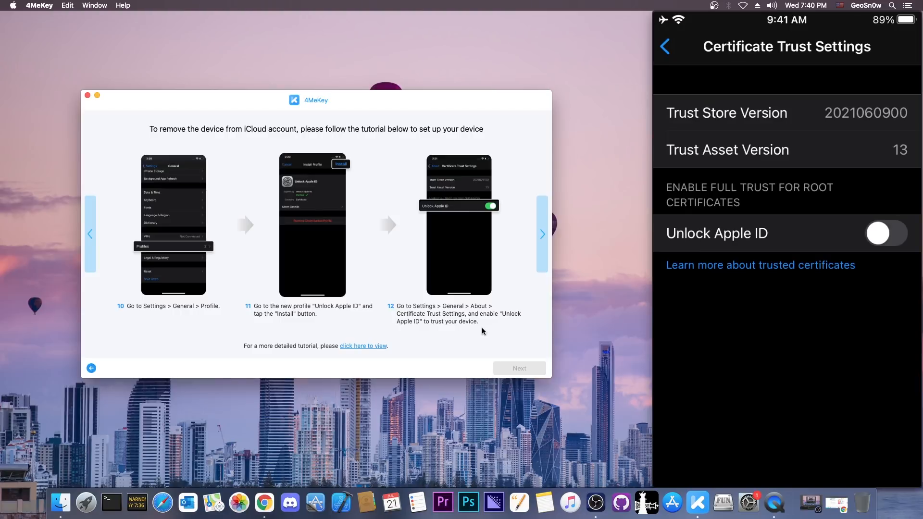
{"action": "left_click", "coordinate": [885, 232]}
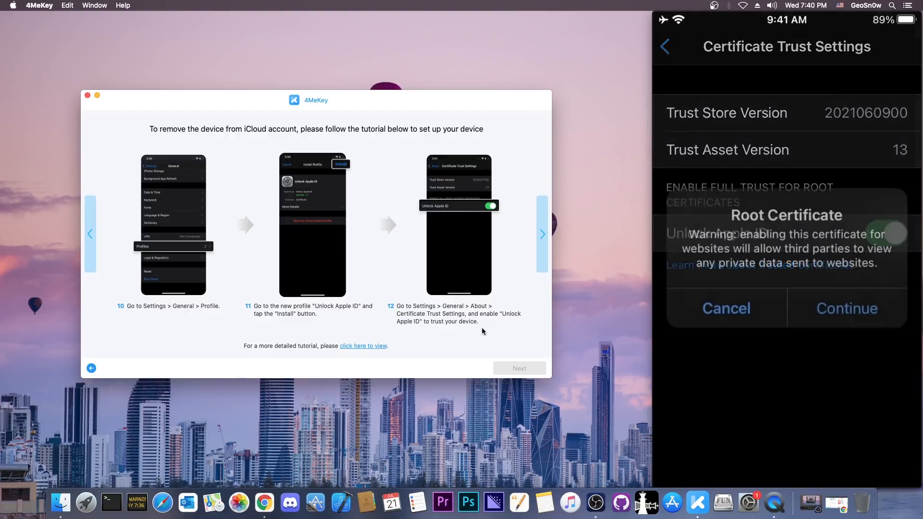
{"action": "left_click", "coordinate": [846, 308]}
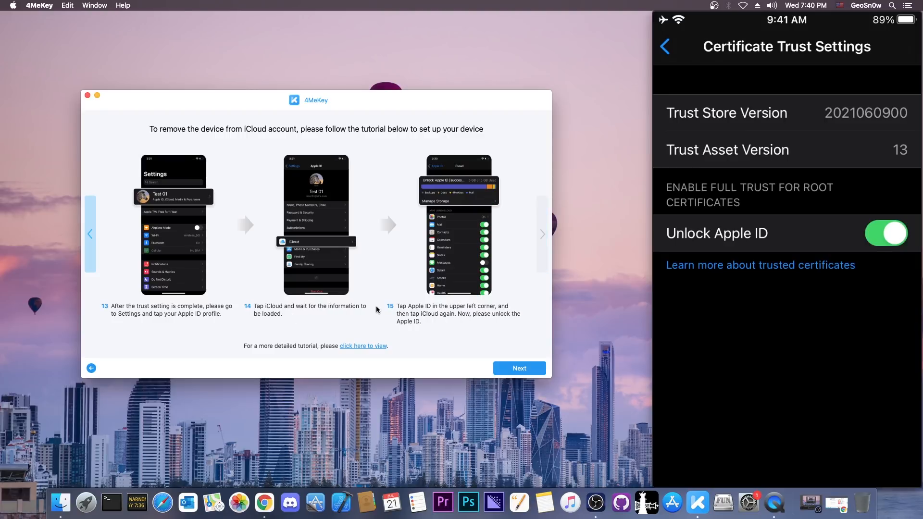
- Check iCloud storage reads 'Unlock Apple ID [successs]', then continue to 4MeKey's Find My status check
{"action": "left_click", "coordinate": [665, 47]}
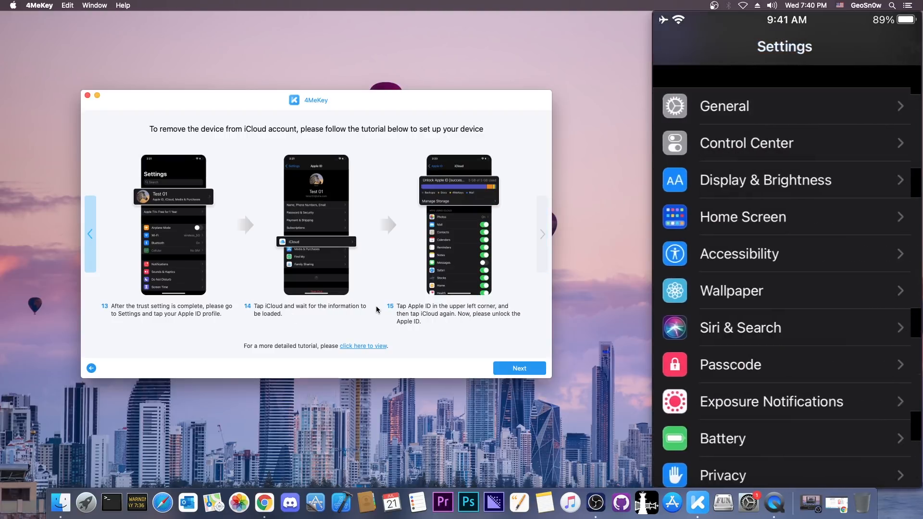
{"action": "scroll", "scroll_direction": "up", "scroll_amount": 3}
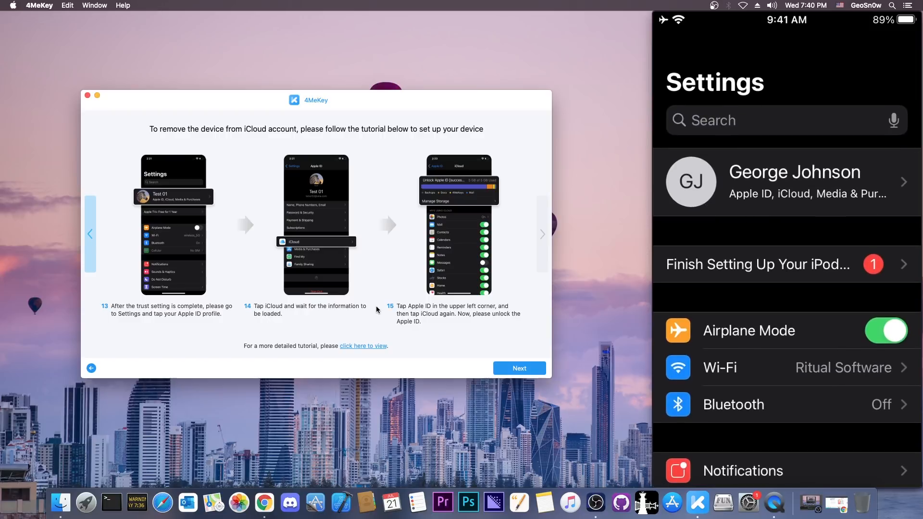
{"action": "left_click", "coordinate": [786, 182]}
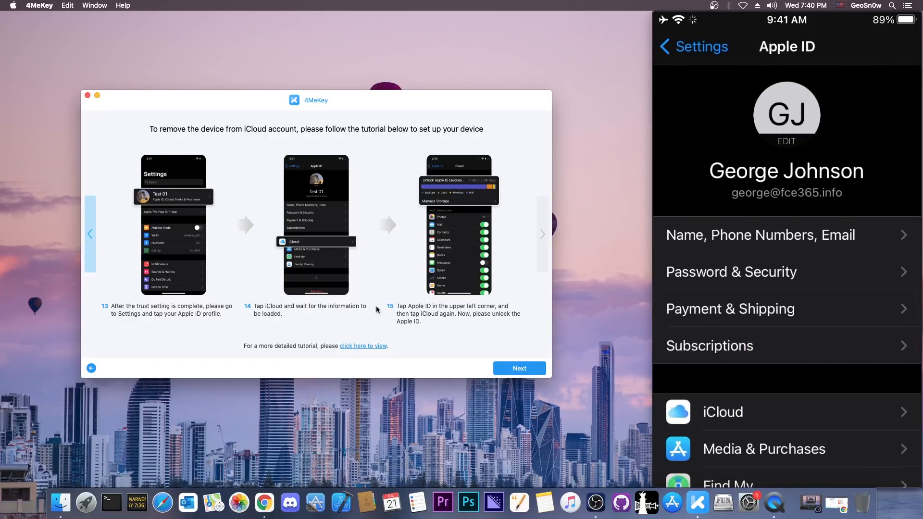
{"action": "left_click", "coordinate": [722, 412]}
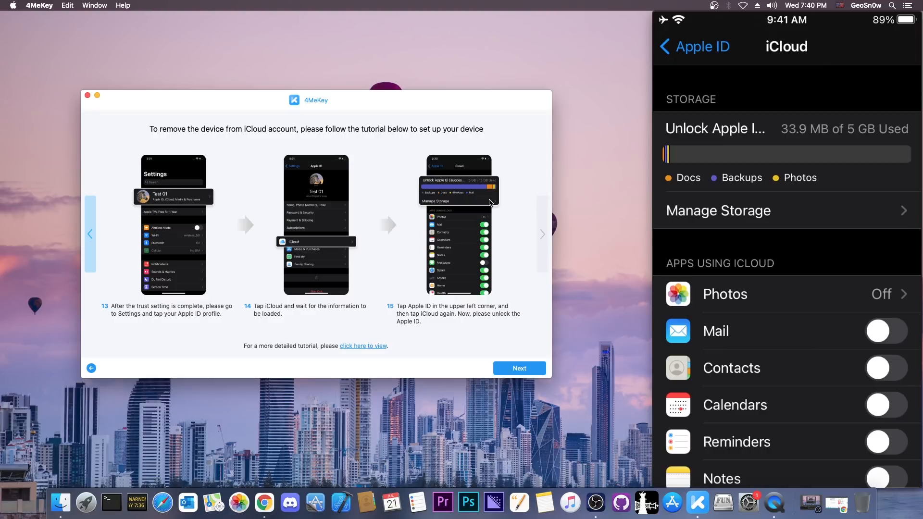
{"action": "left_click", "coordinate": [717, 211]}
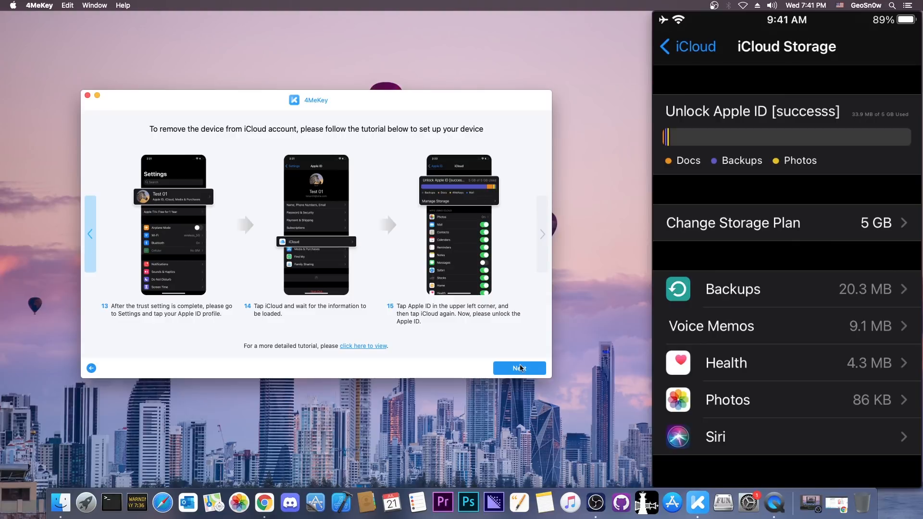
{"action": "left_click", "coordinate": [518, 368]}
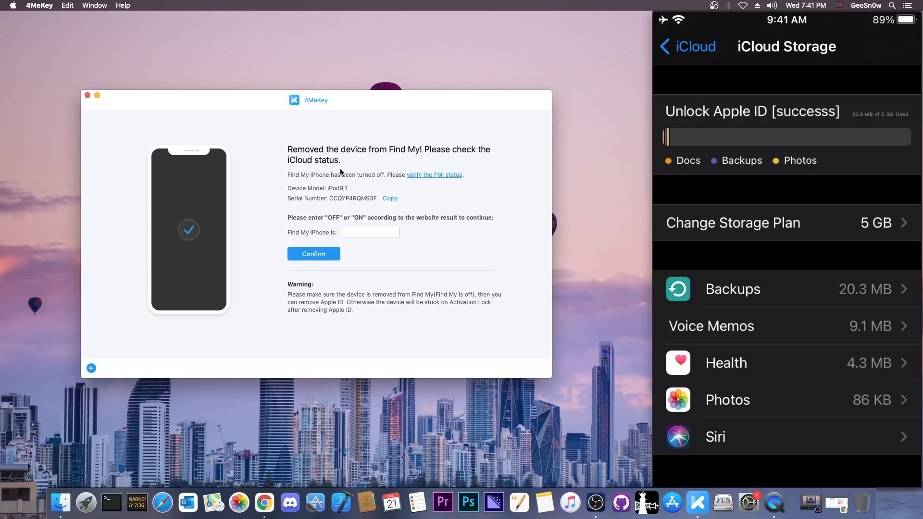
{"action": "left_click", "coordinate": [389, 198]}
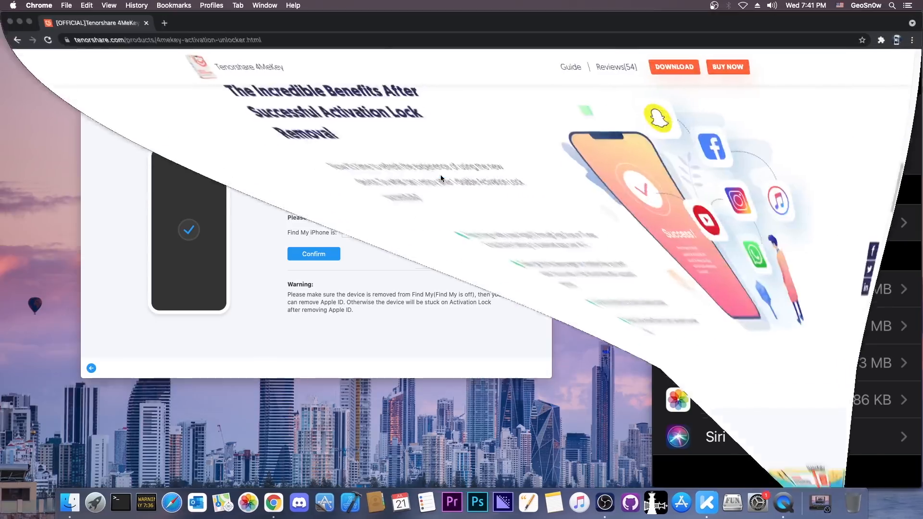
{"action": "left_click", "coordinate": [209, 22]}
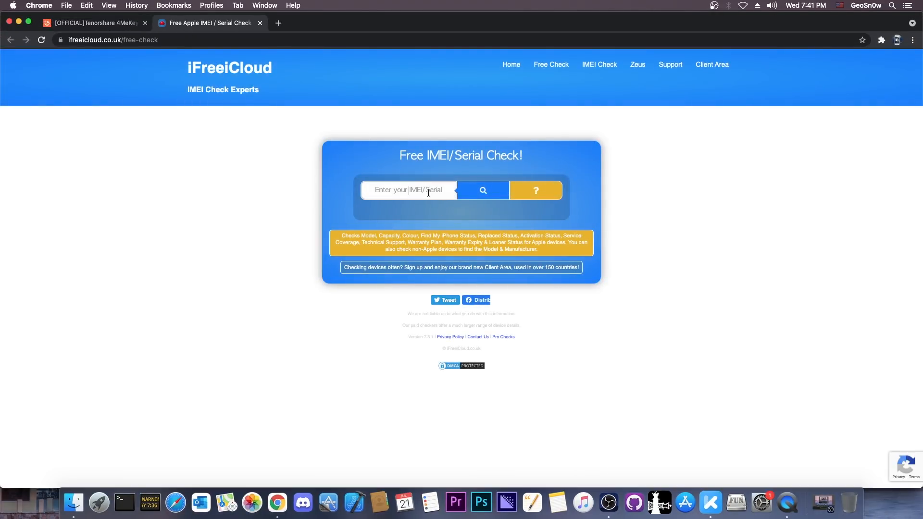
{"action": "left_click", "coordinate": [481, 190]}
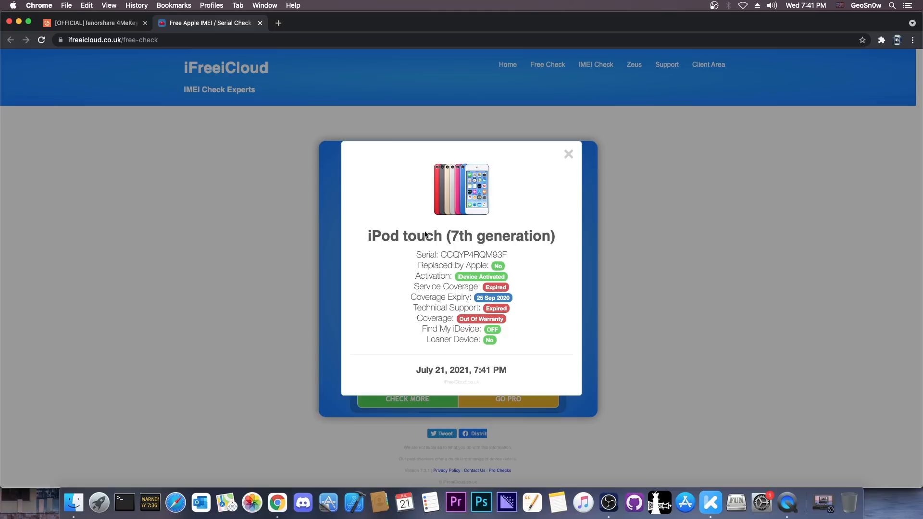
{"action": "mouse_move", "coordinate": [449, 310]}
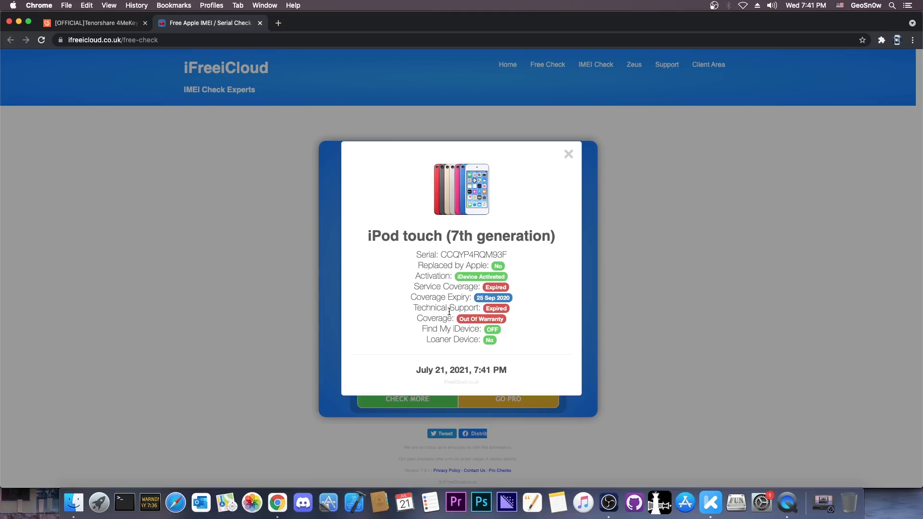
{"action": "mouse_move", "coordinate": [501, 332]}
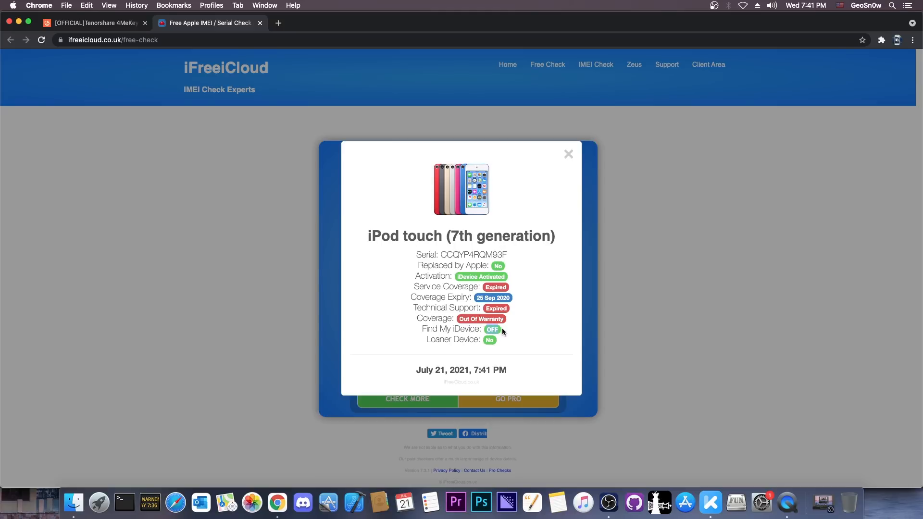
{"action": "mouse_move", "coordinate": [19, 22]}
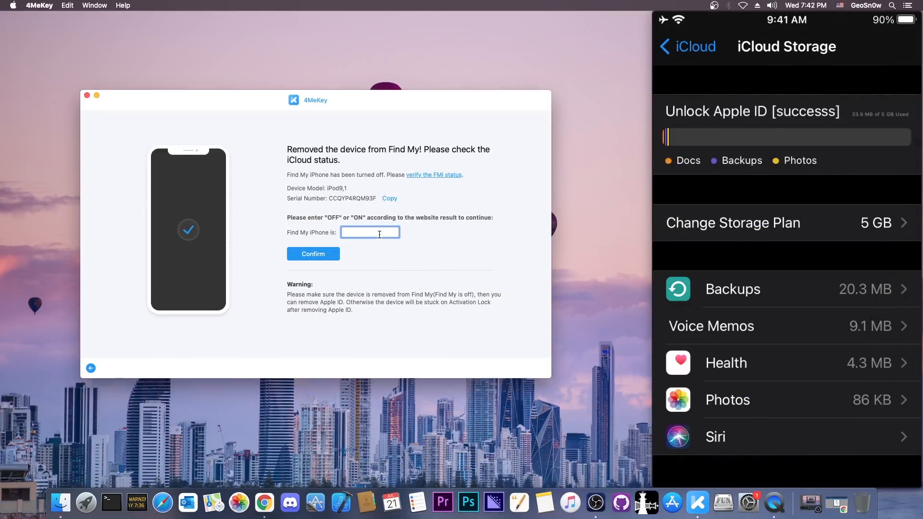
- Submit OFF for Find My iPhone in 4MeKey and accept resetting the iPod touch
{"action": "left_click", "coordinate": [312, 254]}
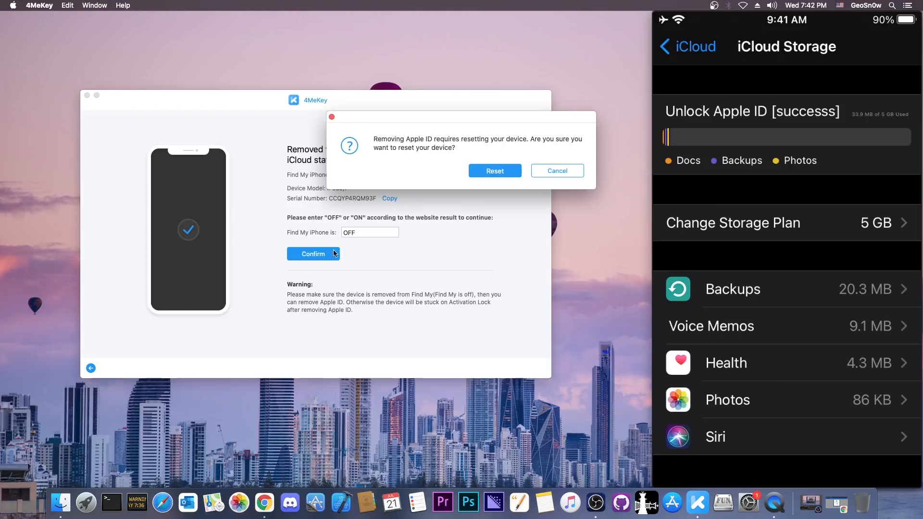
{"action": "mouse_move", "coordinate": [474, 146]}
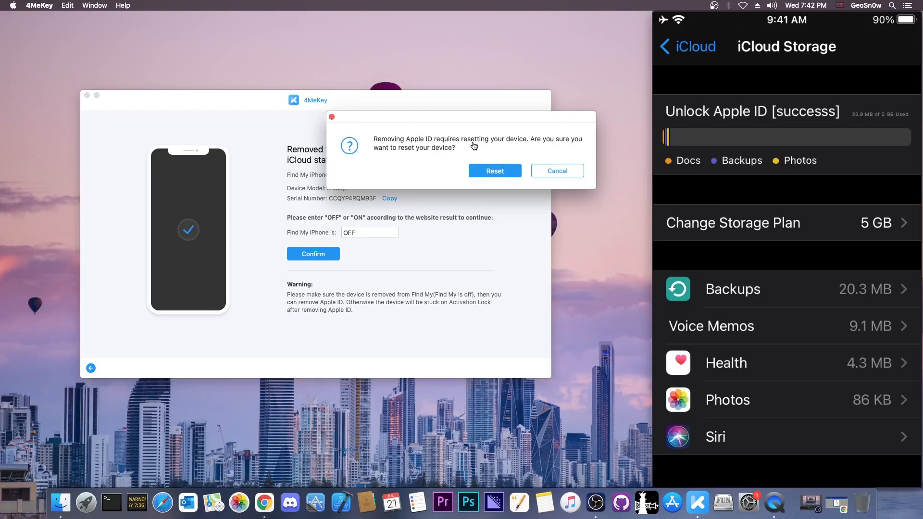
{"action": "left_click", "coordinate": [494, 171]}
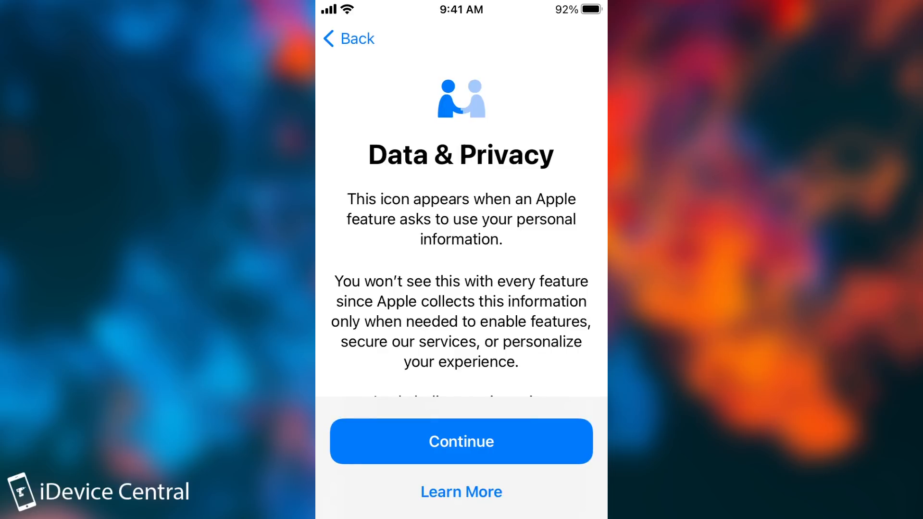
- Continue past Data & Privacy with no passcode, no app/data transfer and no Apple ID
{"action": "left_click", "coordinate": [460, 441]}
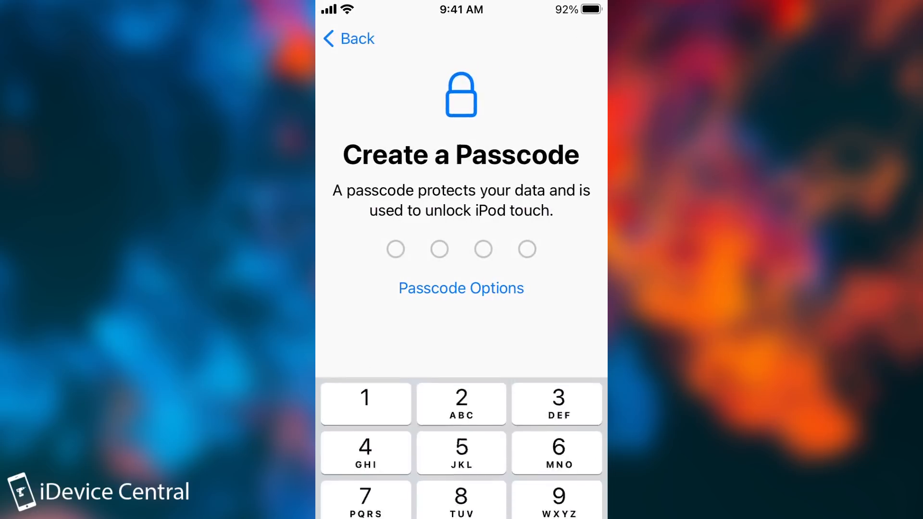
{"action": "left_click", "coordinate": [460, 288]}
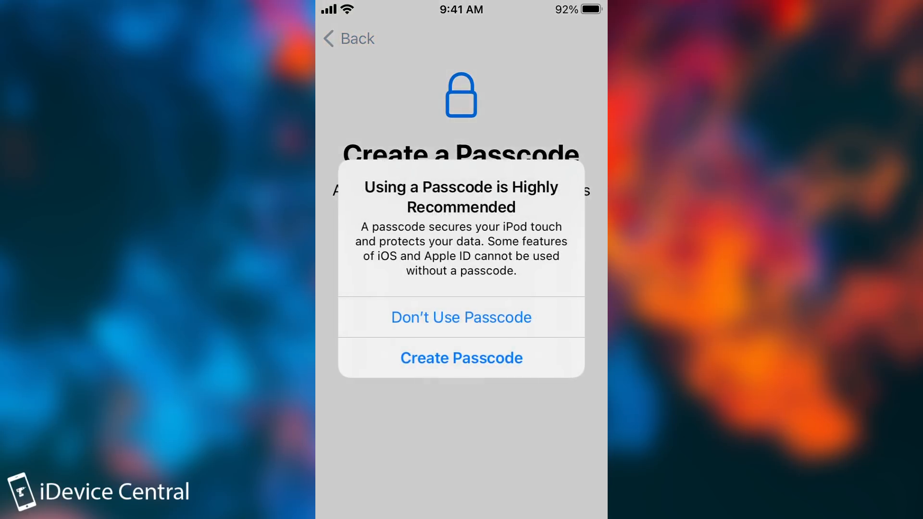
{"action": "left_click", "coordinate": [460, 316]}
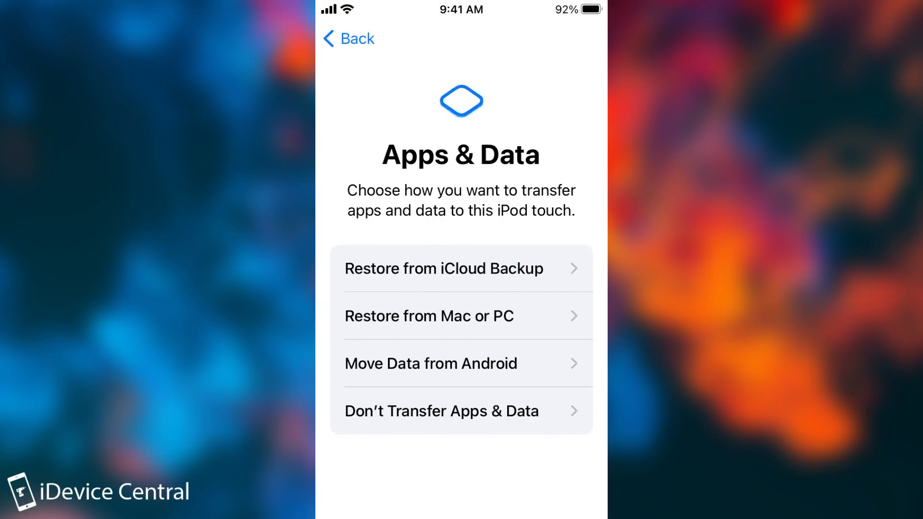
{"action": "left_click", "coordinate": [460, 410]}
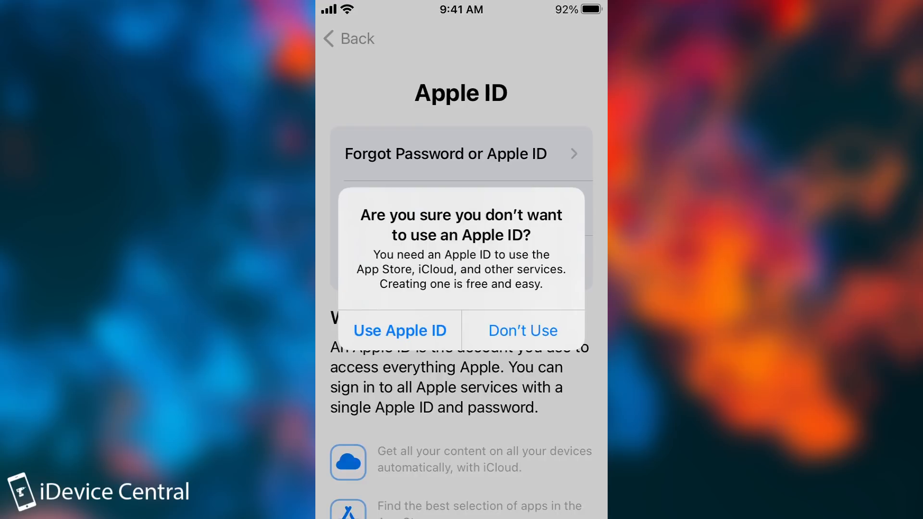
{"action": "left_click", "coordinate": [521, 329]}
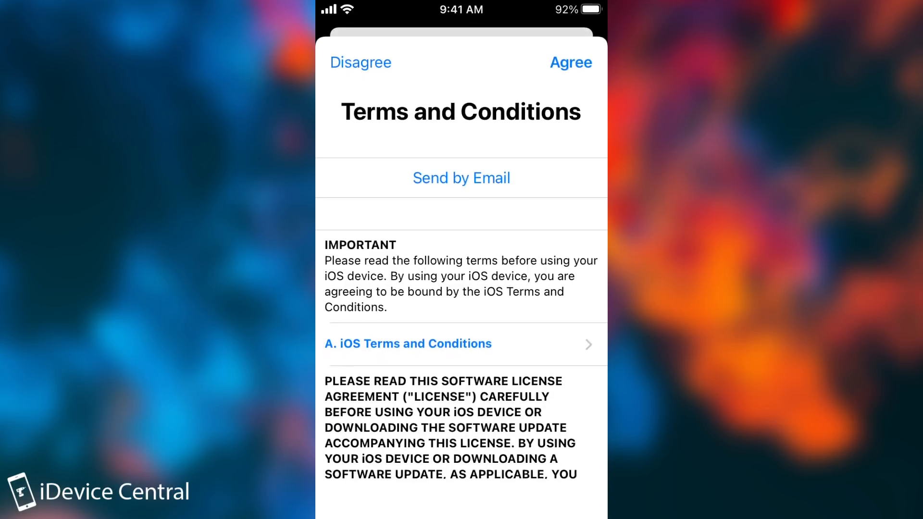
- Agree to terms, decline Siri sharing, skip Screen Time and finish setup to the Home Screen
{"action": "left_click", "coordinate": [569, 63]}
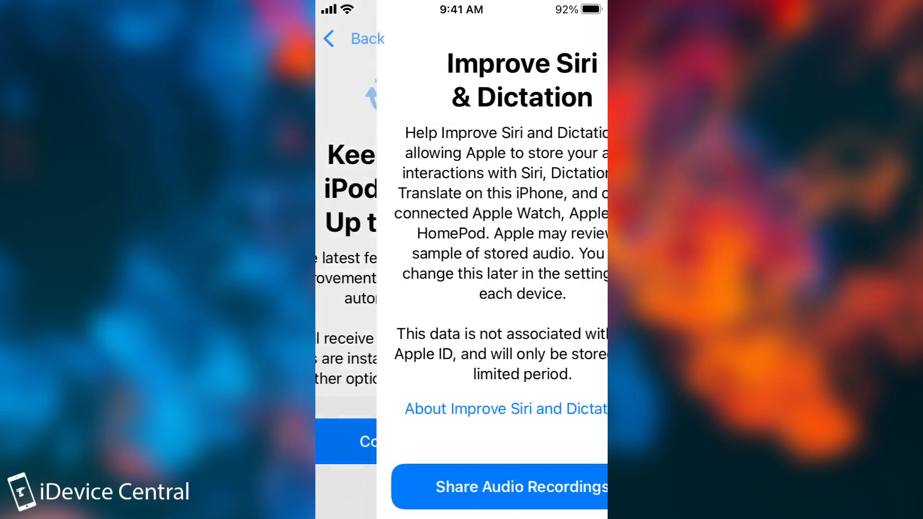
{"action": "left_click", "coordinate": [522, 486]}
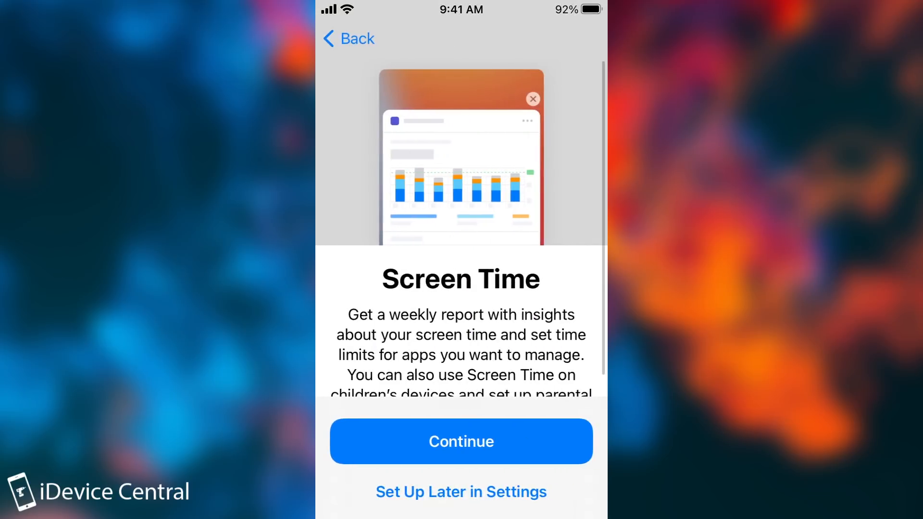
{"action": "left_click", "coordinate": [460, 441]}
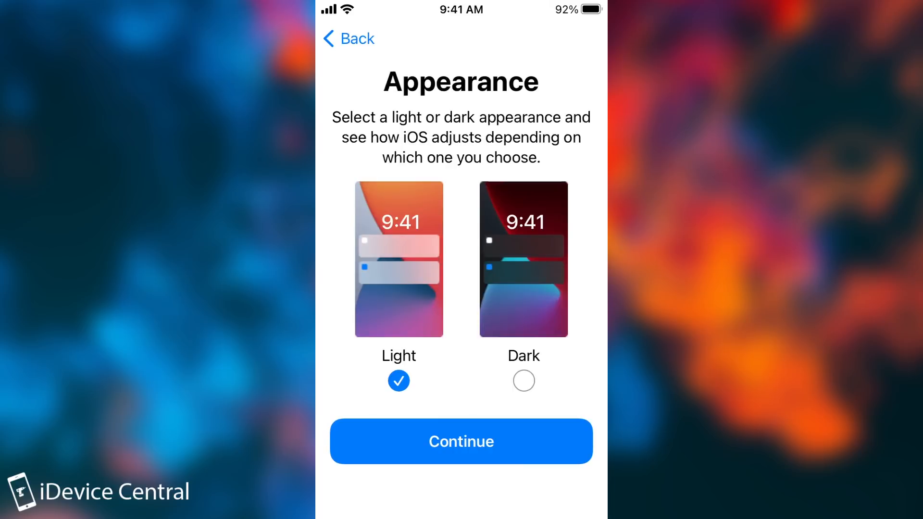
{"action": "left_click", "coordinate": [460, 441]}
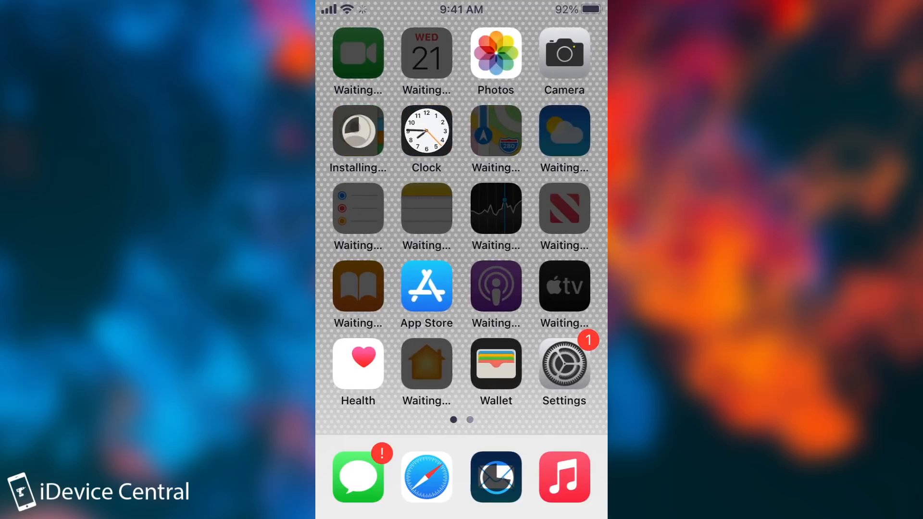
- Check in Settings that 'Sign in to your iPod touch' shows no Apple ID signed in
{"action": "left_click", "coordinate": [562, 364]}
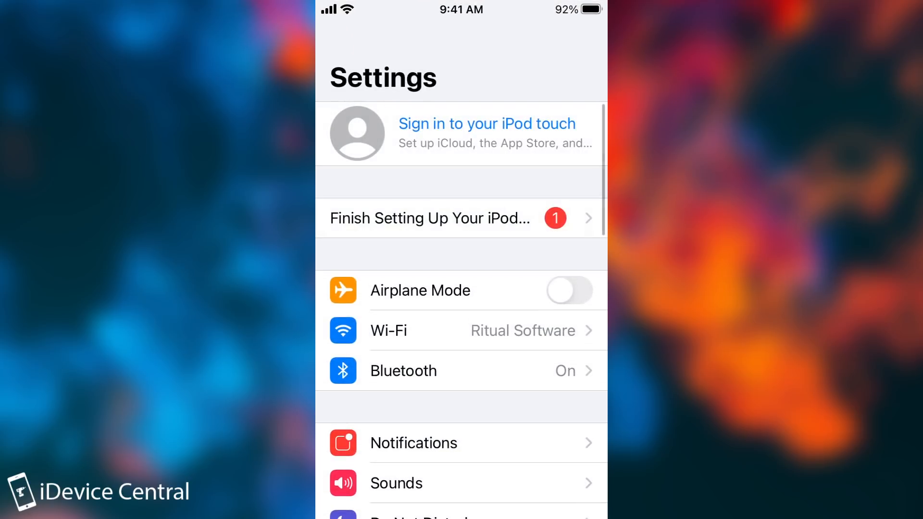
{"action": "left_click", "coordinate": [486, 132]}
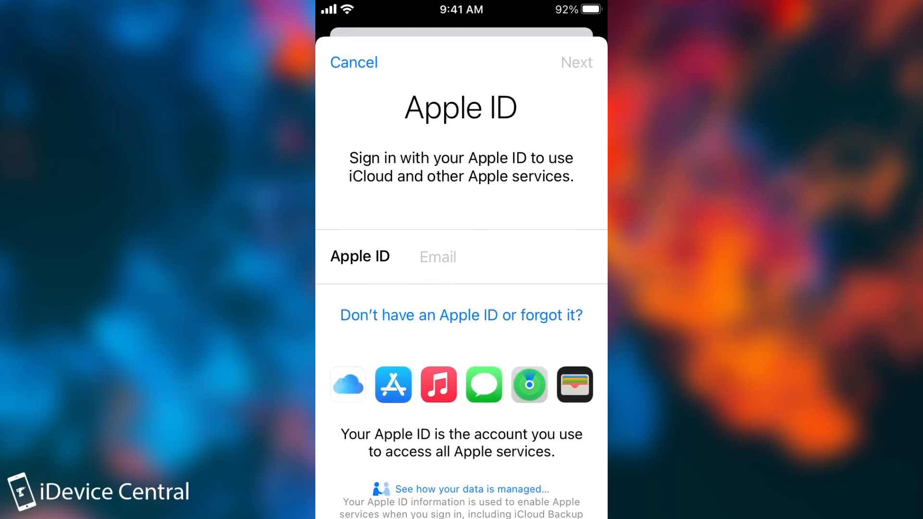
{"action": "left_click", "coordinate": [354, 63]}
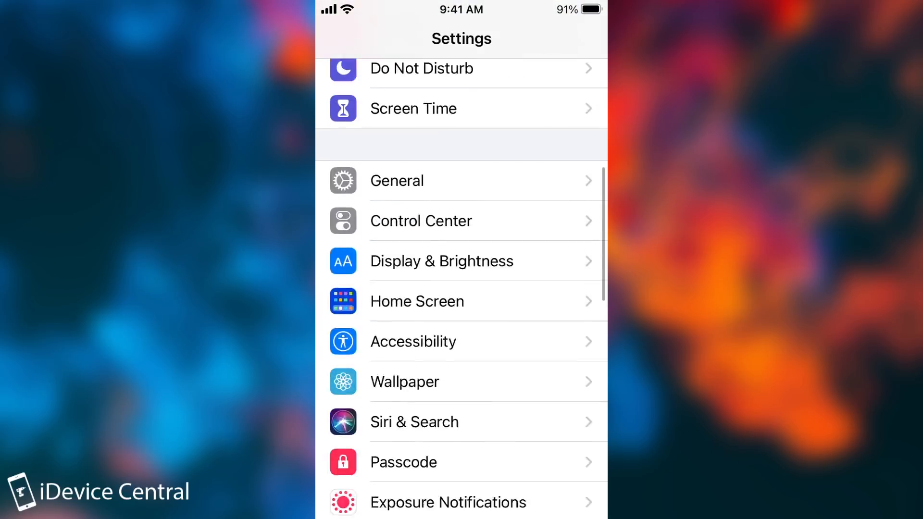
- Review the App Store settings and return to the main Settings list
{"action": "scroll", "scroll_direction": "down", "scroll_amount": 3}
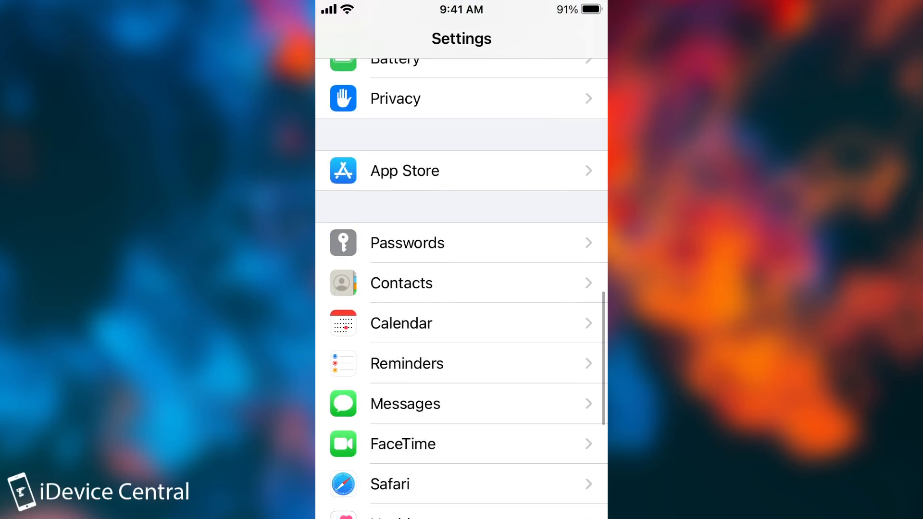
{"action": "left_click", "coordinate": [460, 170]}
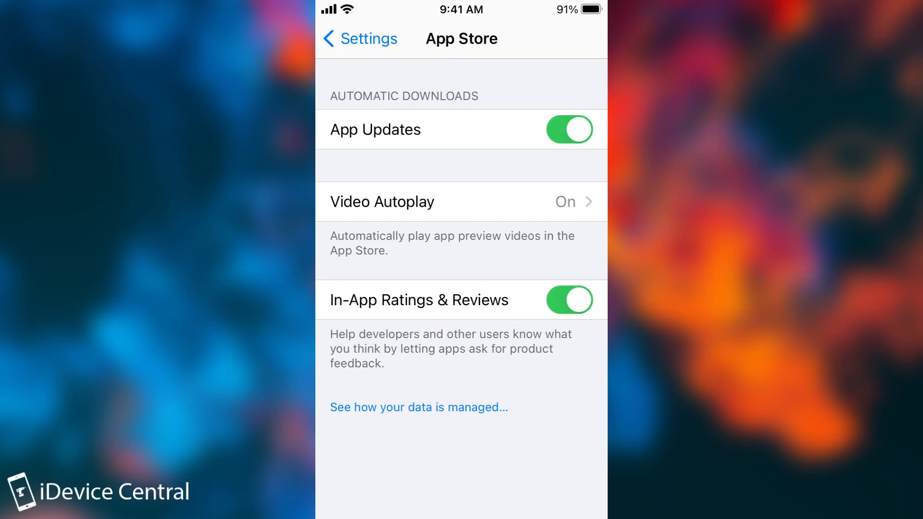
{"action": "left_click", "coordinate": [358, 39]}
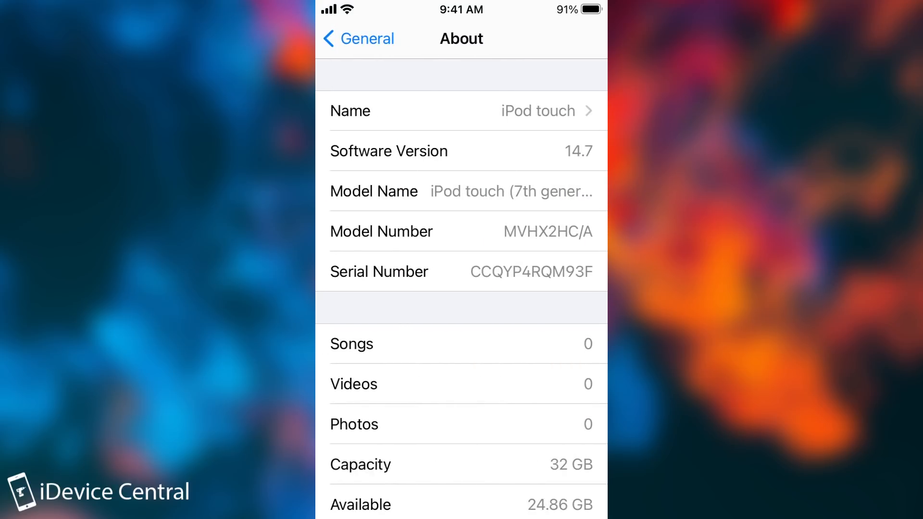
- Return from the About page to the General settings list
{"action": "left_click", "coordinate": [357, 38]}
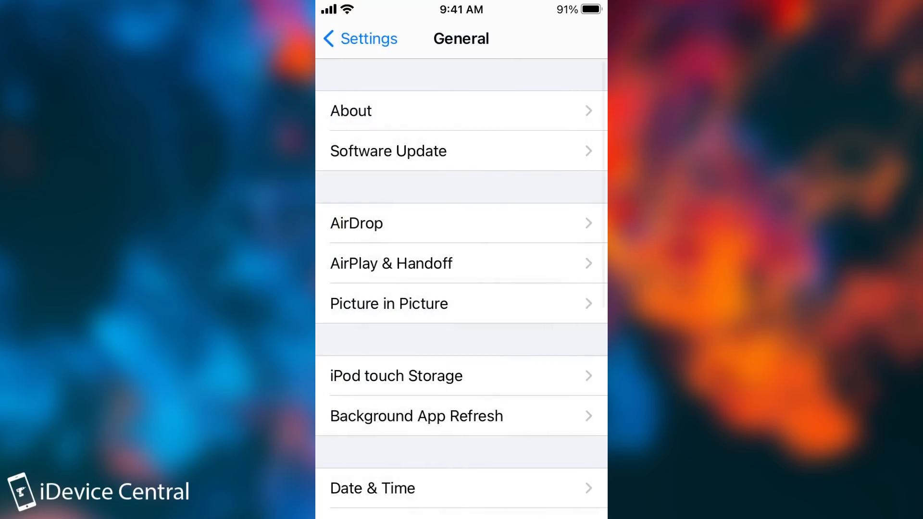